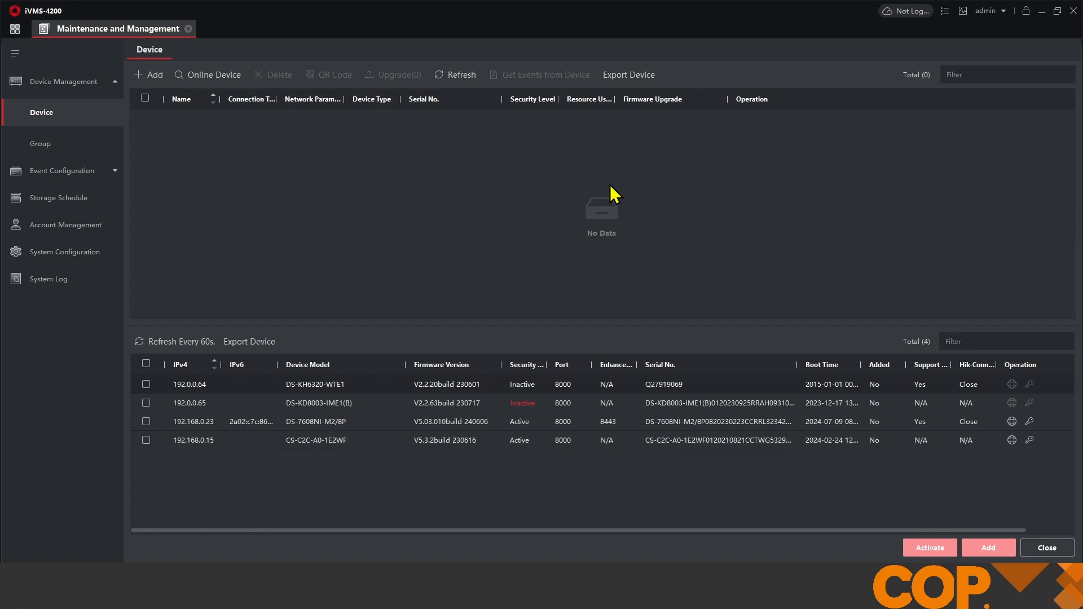
Tick the inactive DS-KH6320-WTE1 indoor station at 192.0.0.64 in the online device list.
click(145, 384)
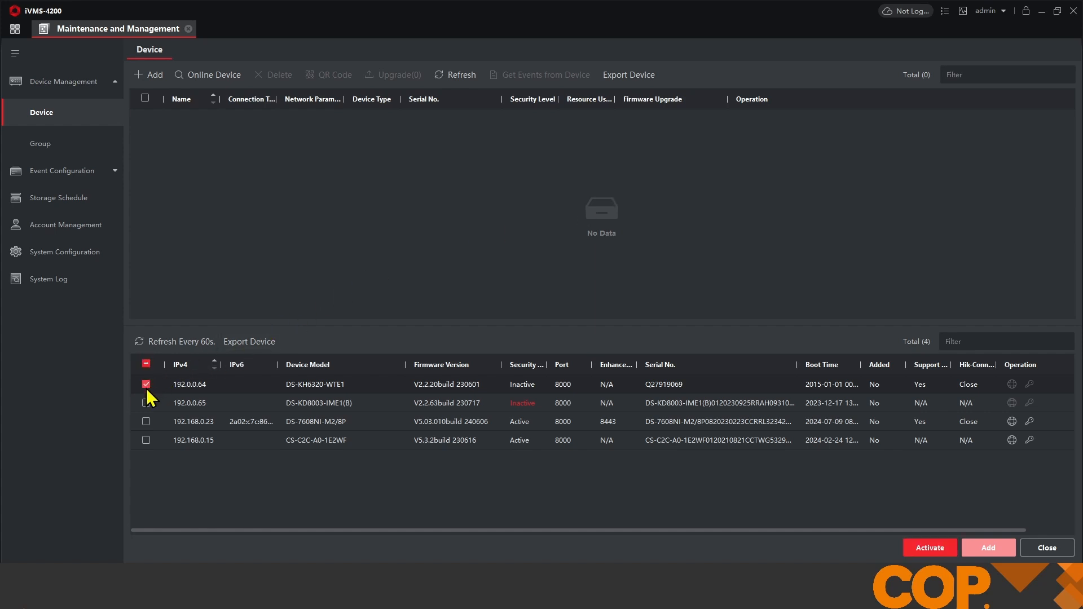
Also select the DS-KD8003 door station and activate both with a new admin password.
click(928, 547)
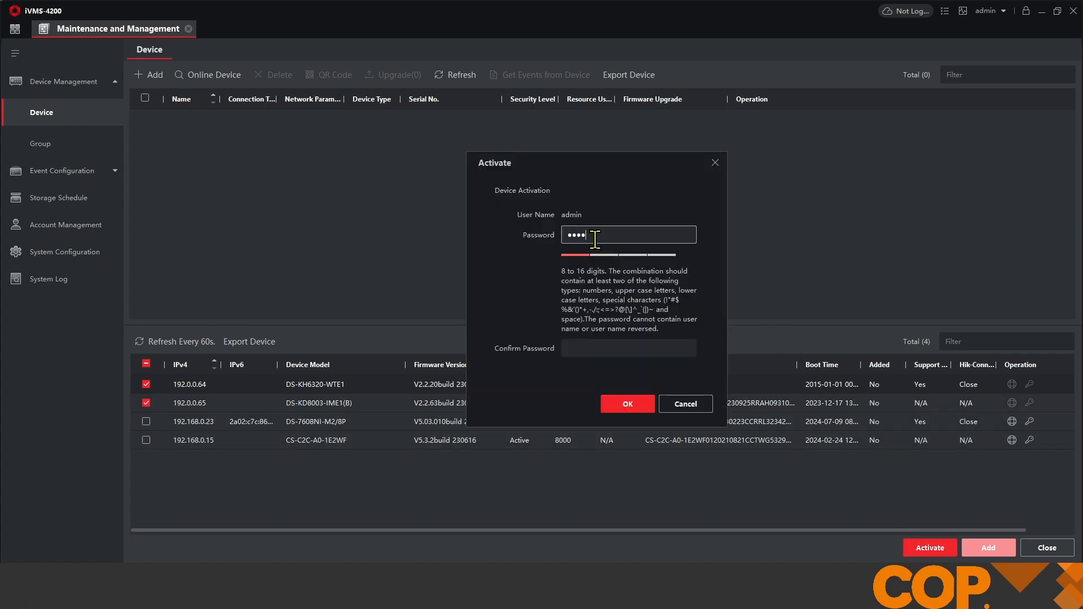
text(••••)
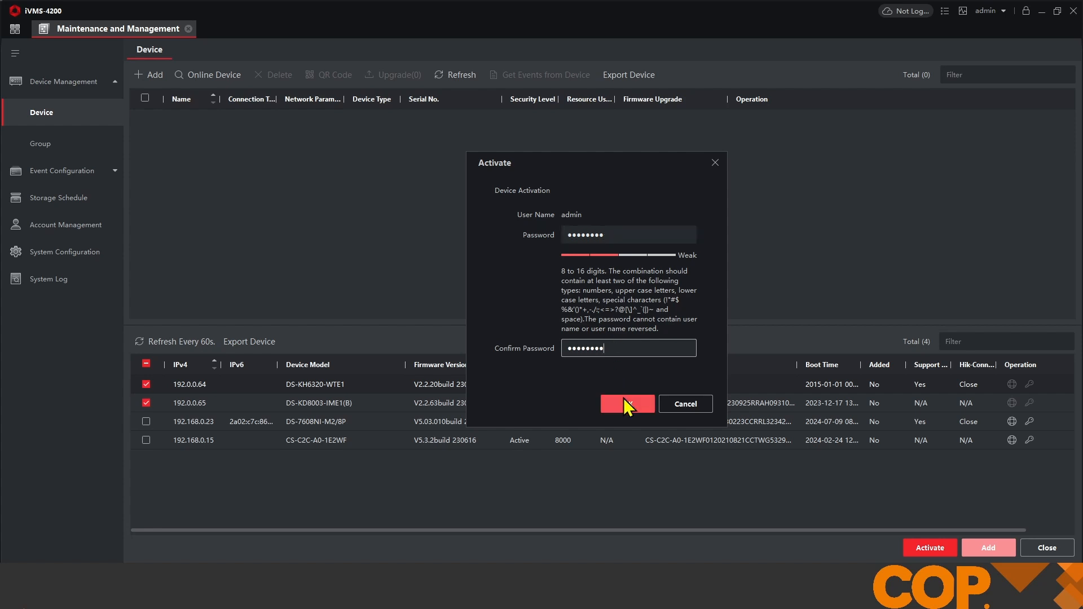
click(626, 404)
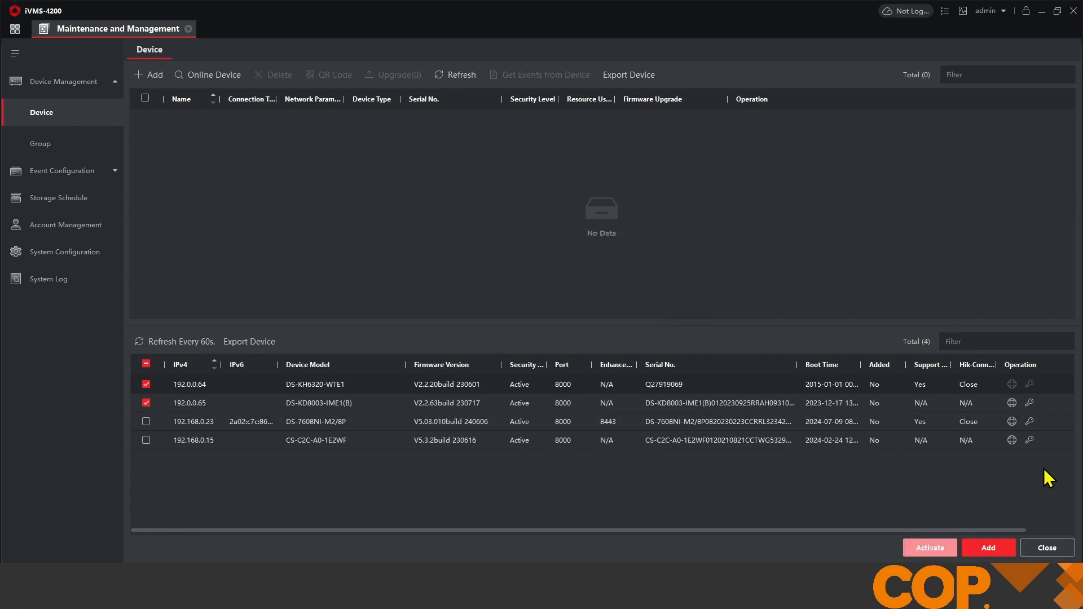
mouse_move(202, 402)
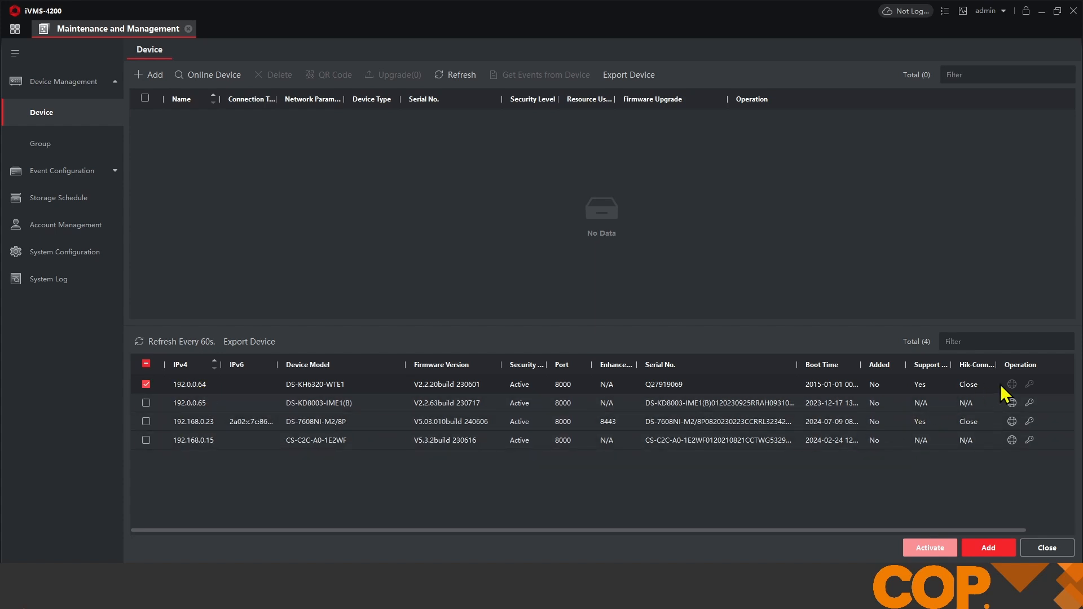
Switch the indoor station to DHCP so it moves to 192.168.0.27.
click(1028, 384)
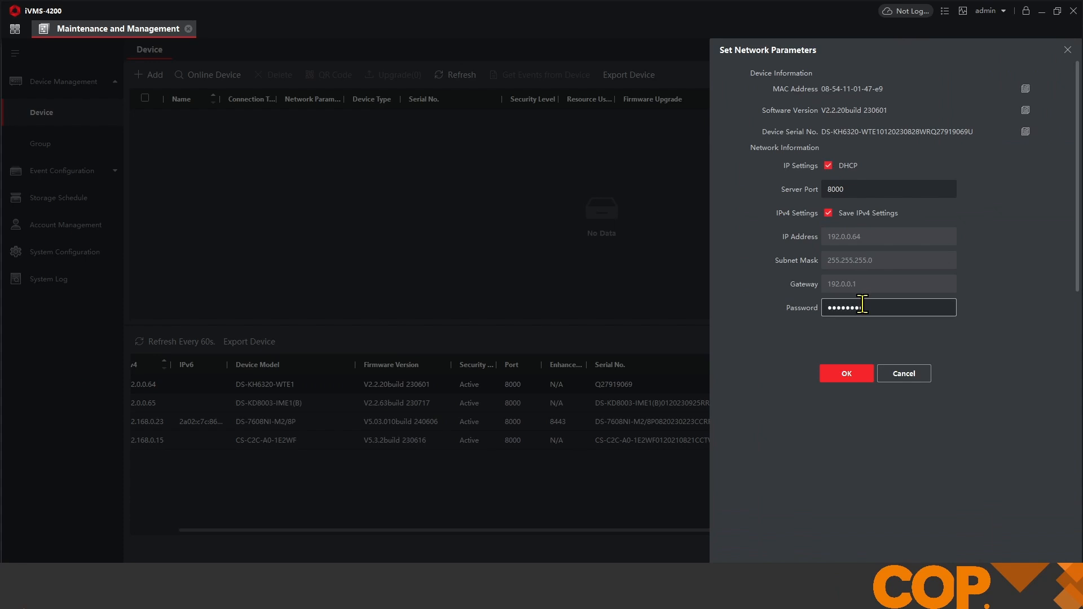
click(846, 373)
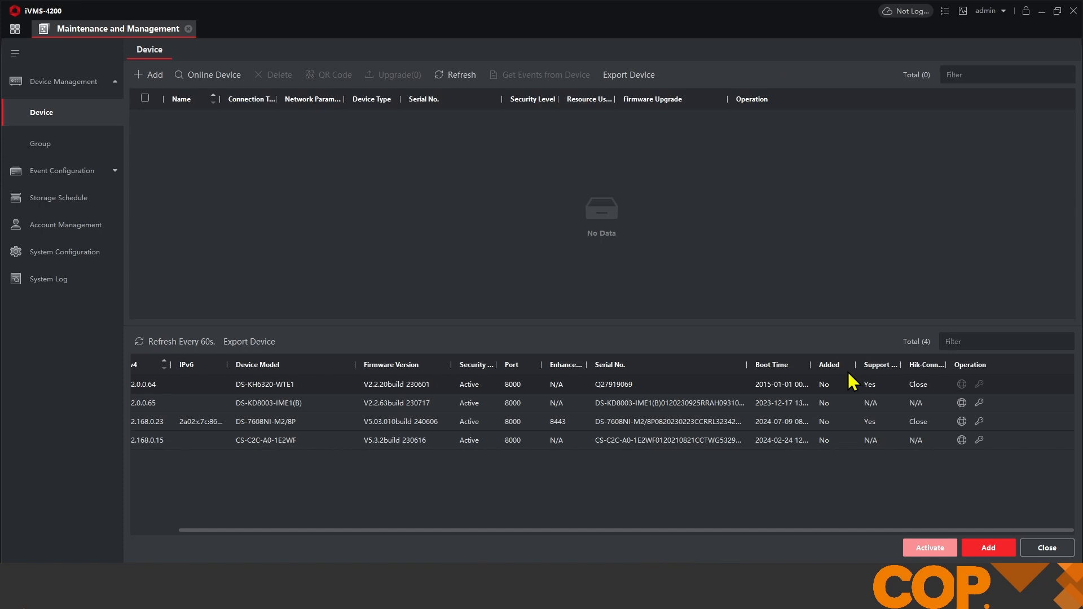
click(145, 384)
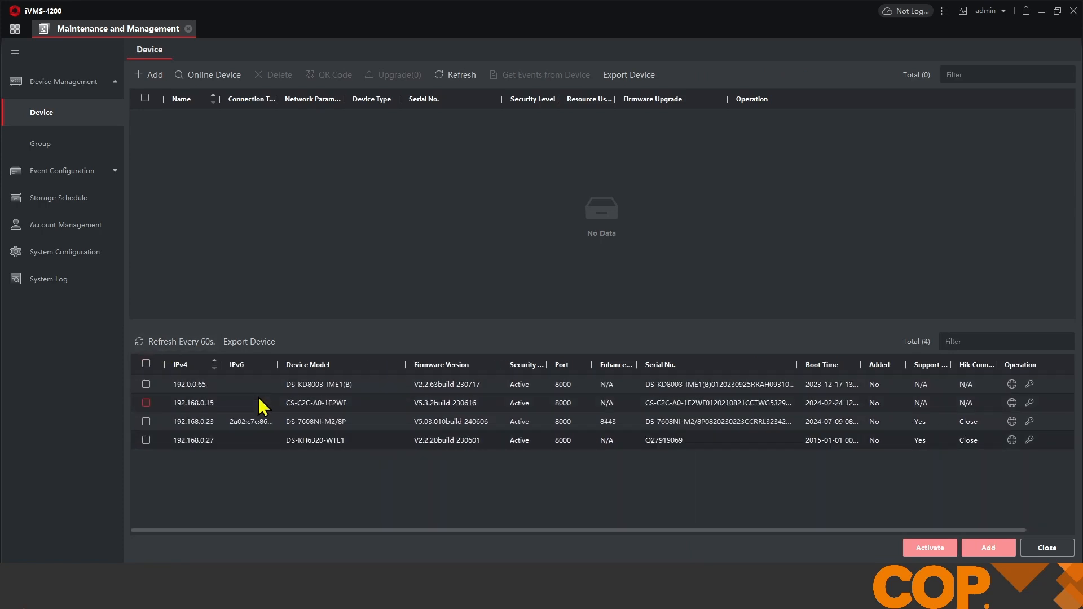
Switch the DS-KD8003 door station to DHCP with its password, moving it to 192.168.0.33.
click(145, 384)
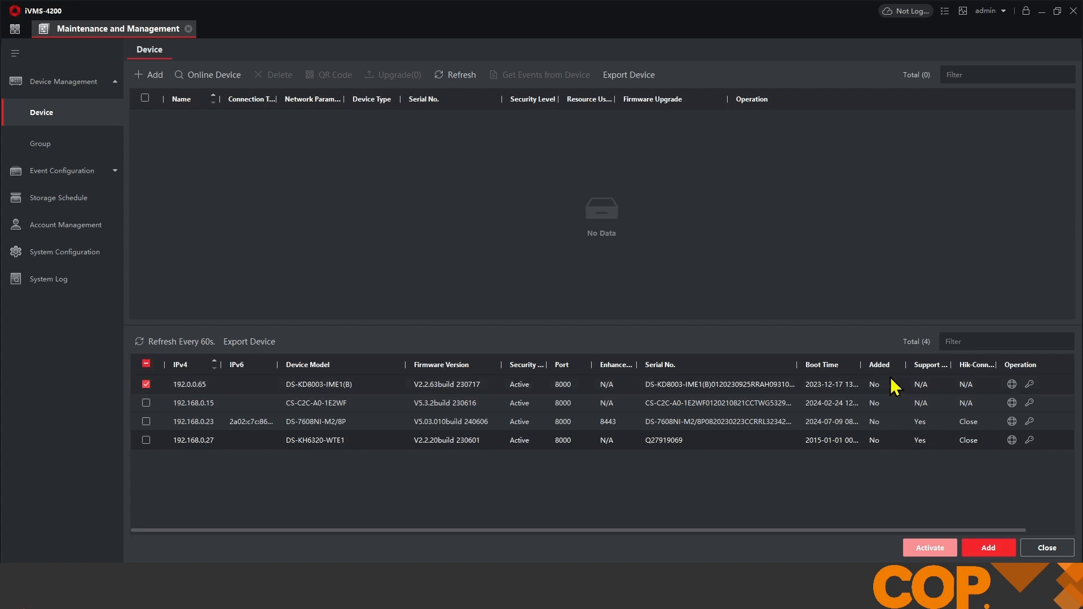
click(1028, 384)
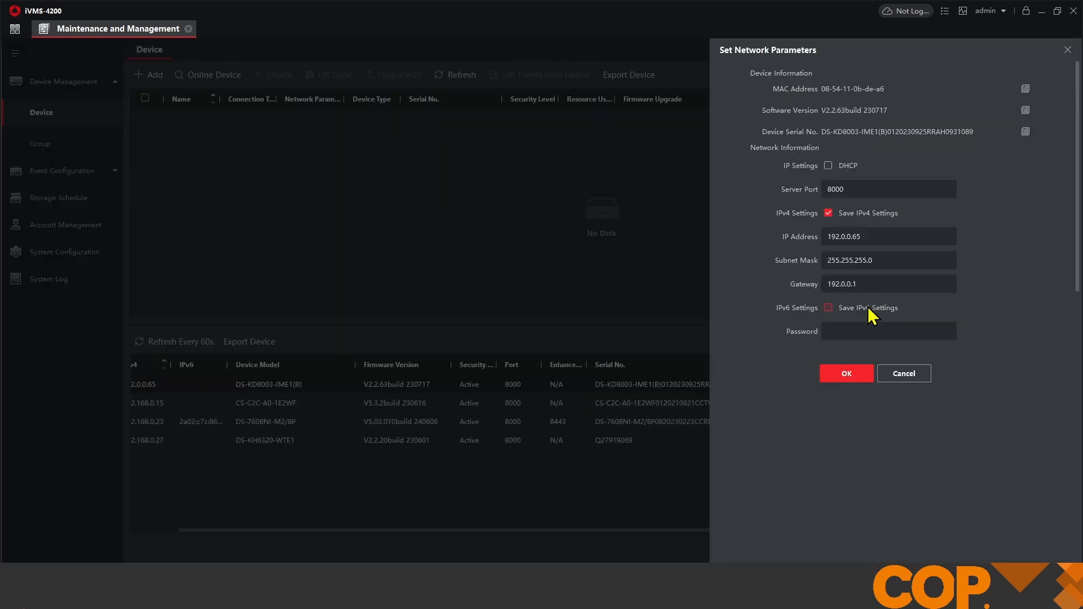
click(828, 165)
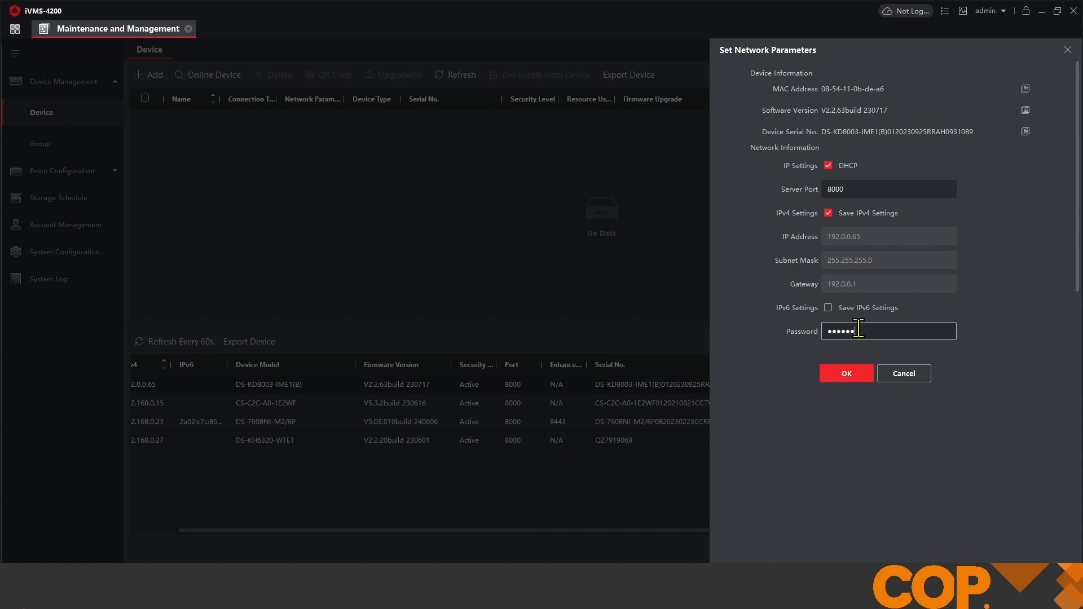
text(••)
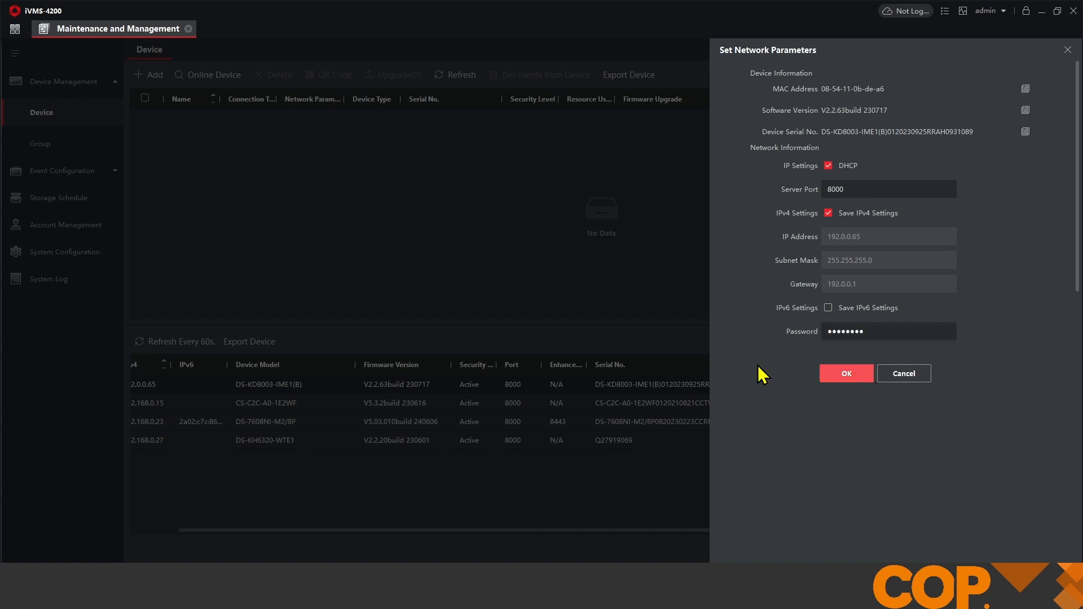
click(846, 373)
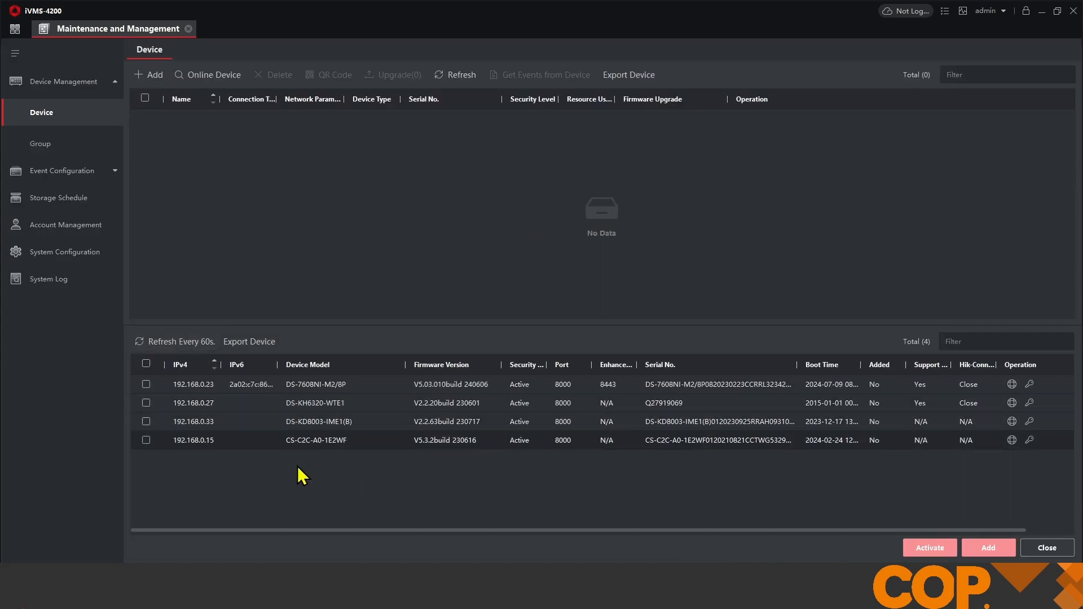
Add both intercom devices with user admin and their password, with time synchronisation enabled.
click(145, 403)
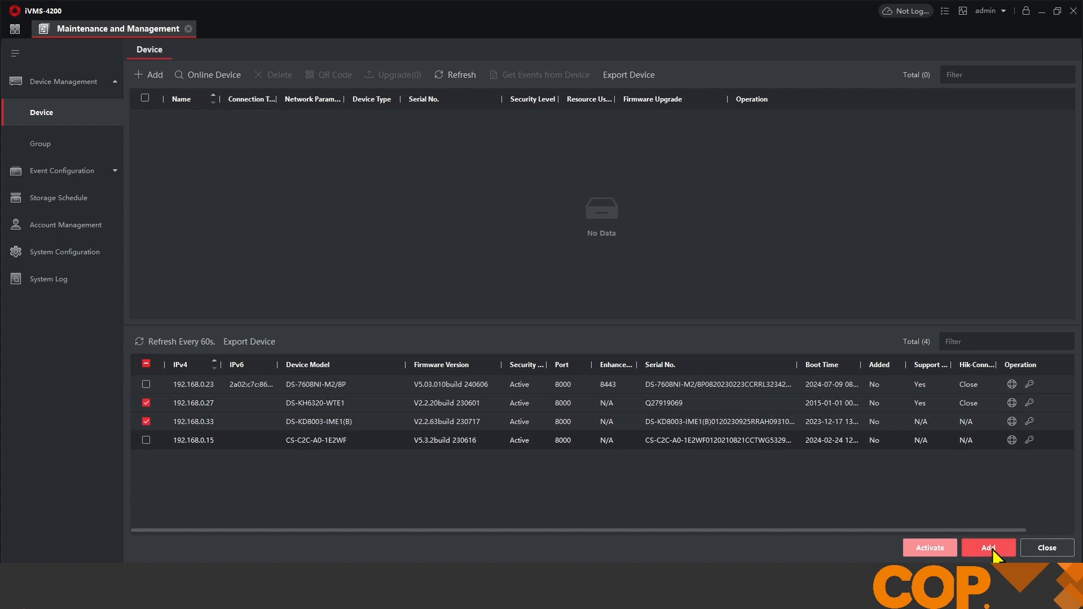
click(988, 547)
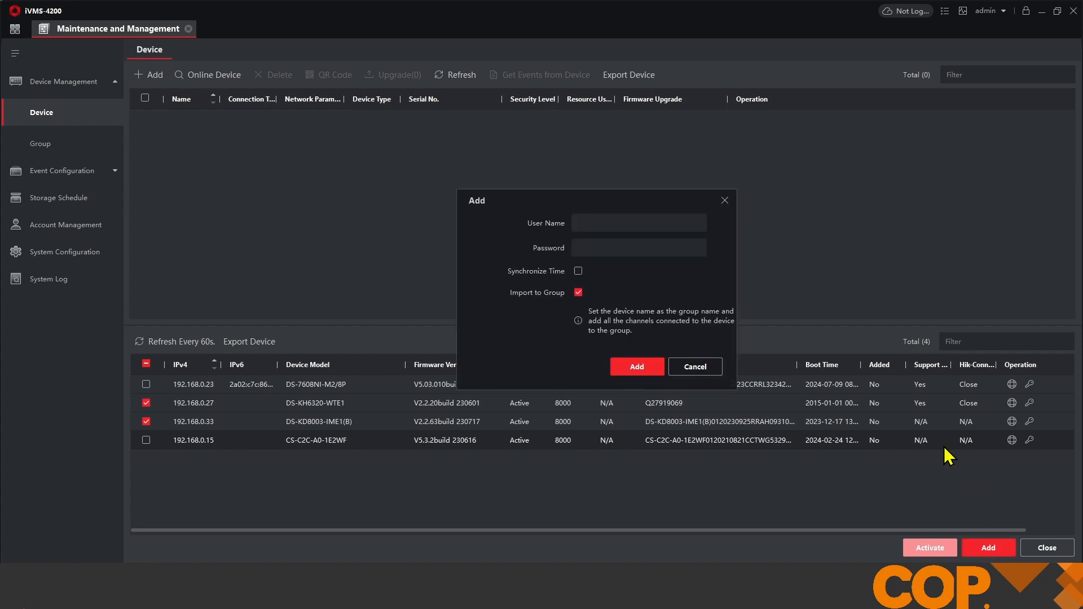
text(admin)
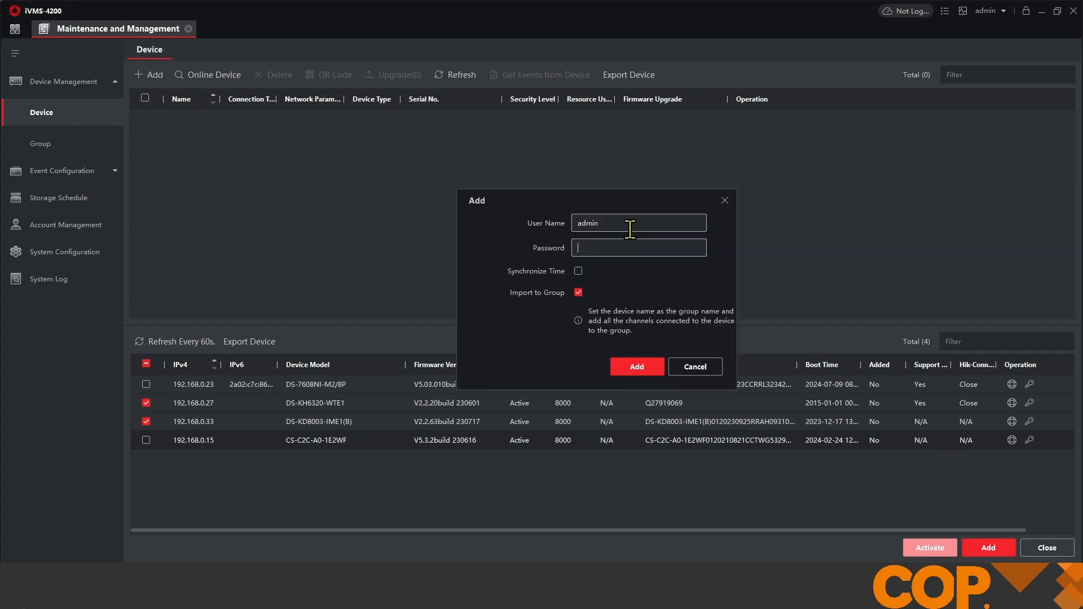
text(password)
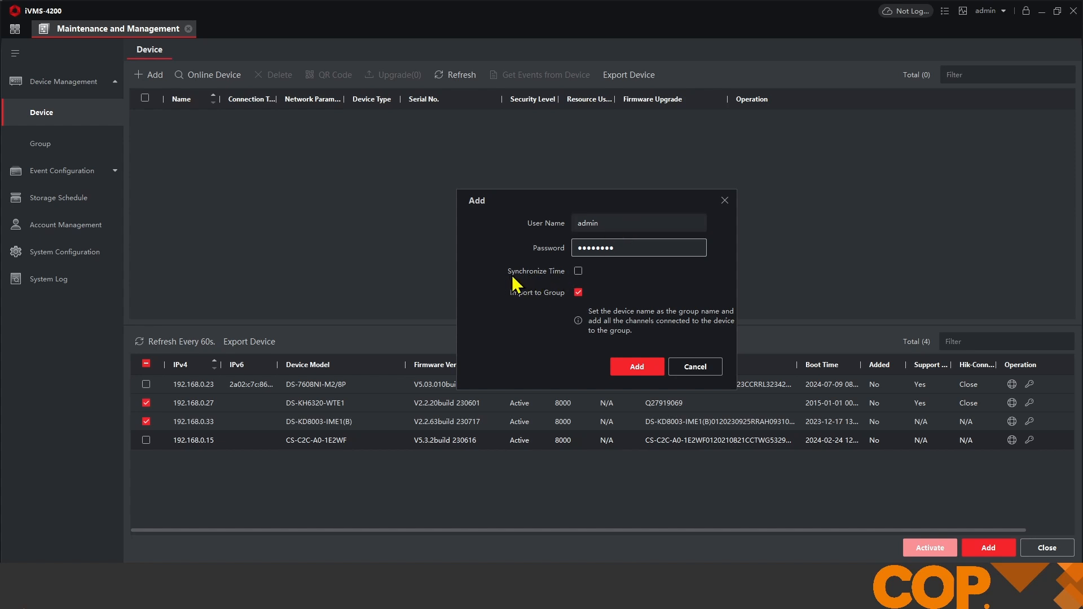
click(578, 271)
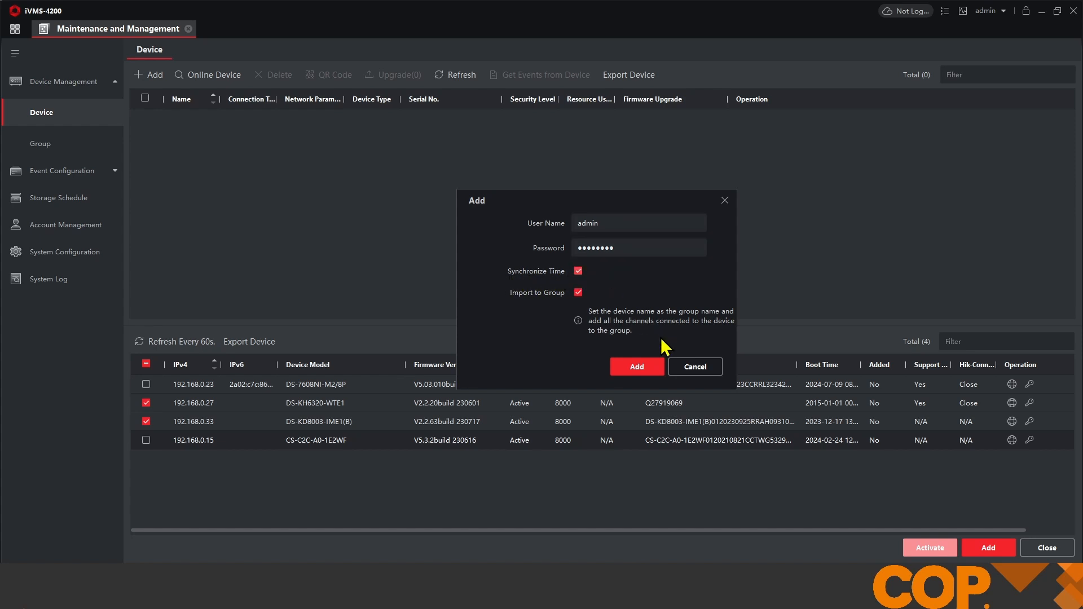
click(635, 367)
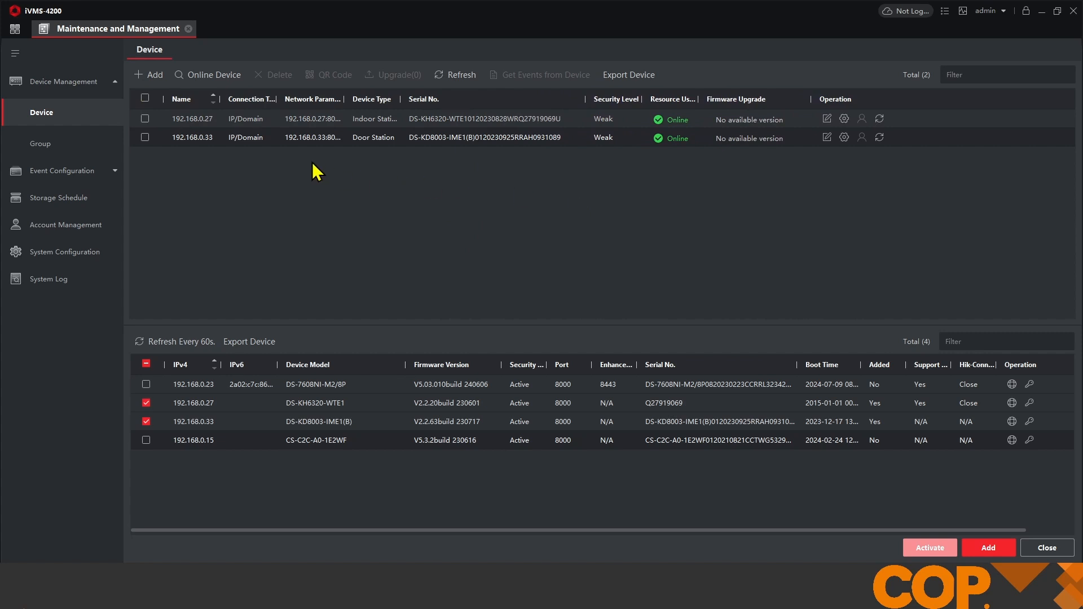
Rename the door station 'Outdoor Station' and the indoor station 'Main indoor station'.
click(145, 137)
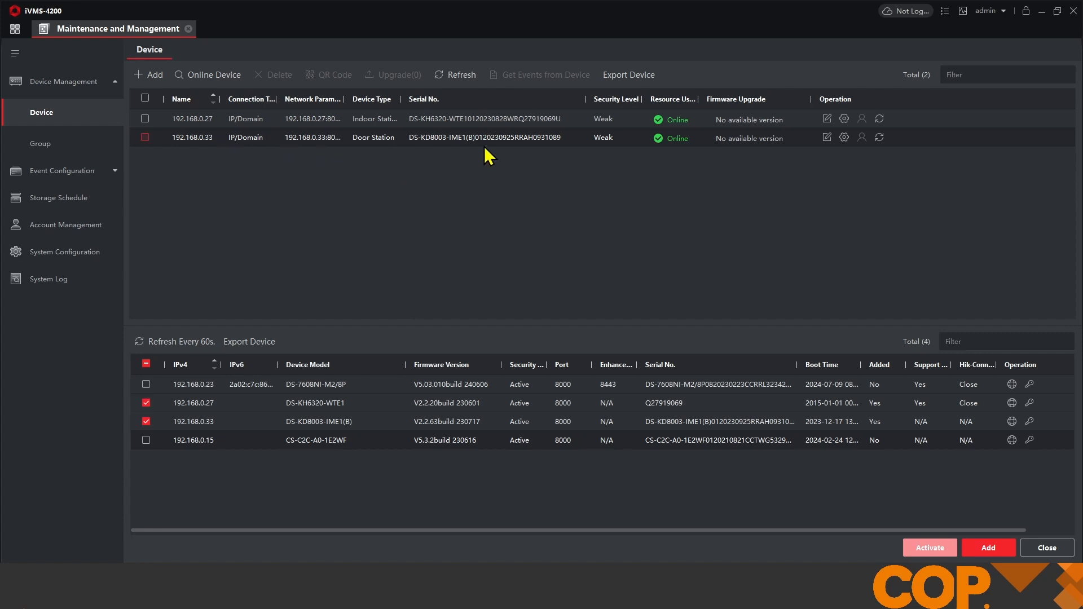
click(825, 137)
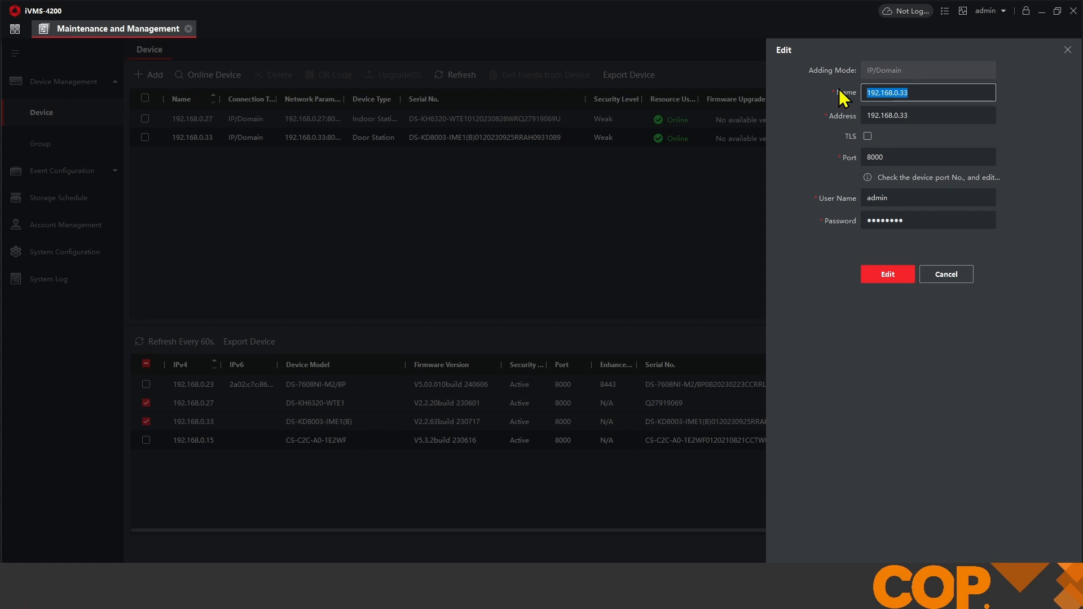
text(Outdoor Station)
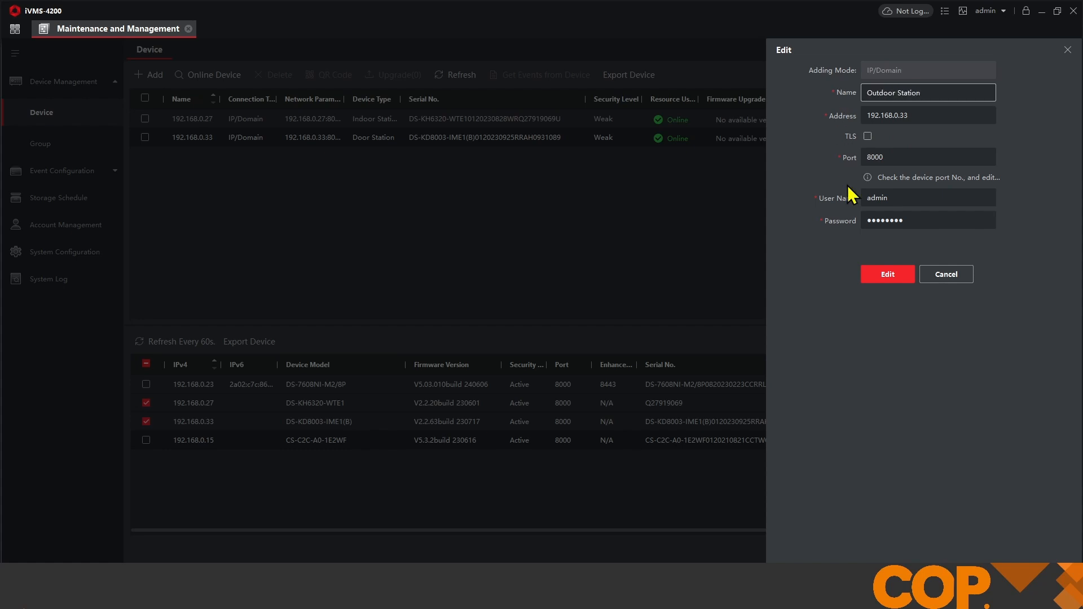
click(886, 274)
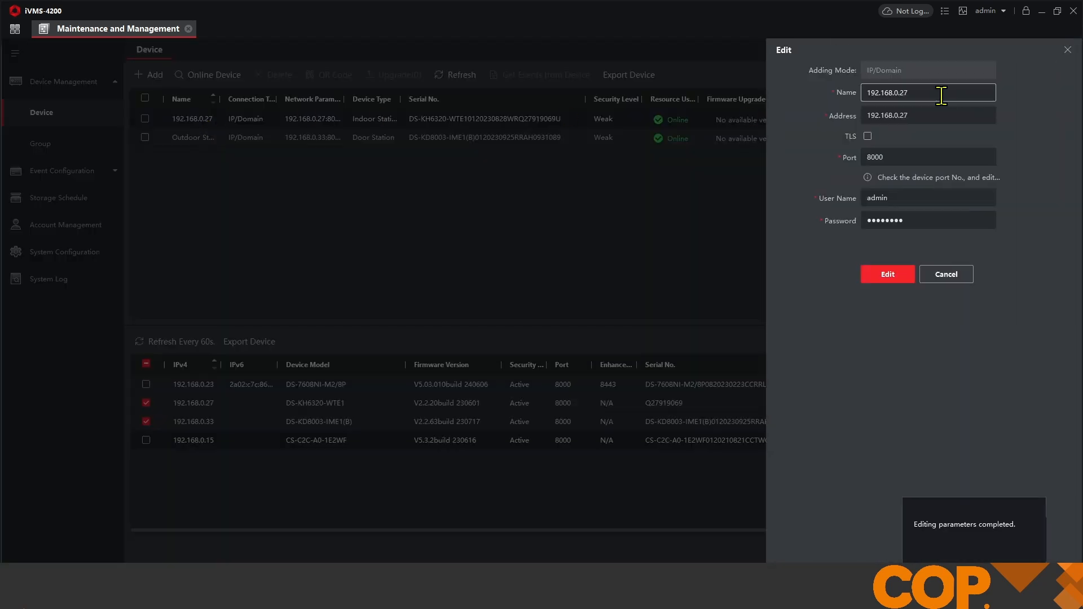
text(Main indoor station)
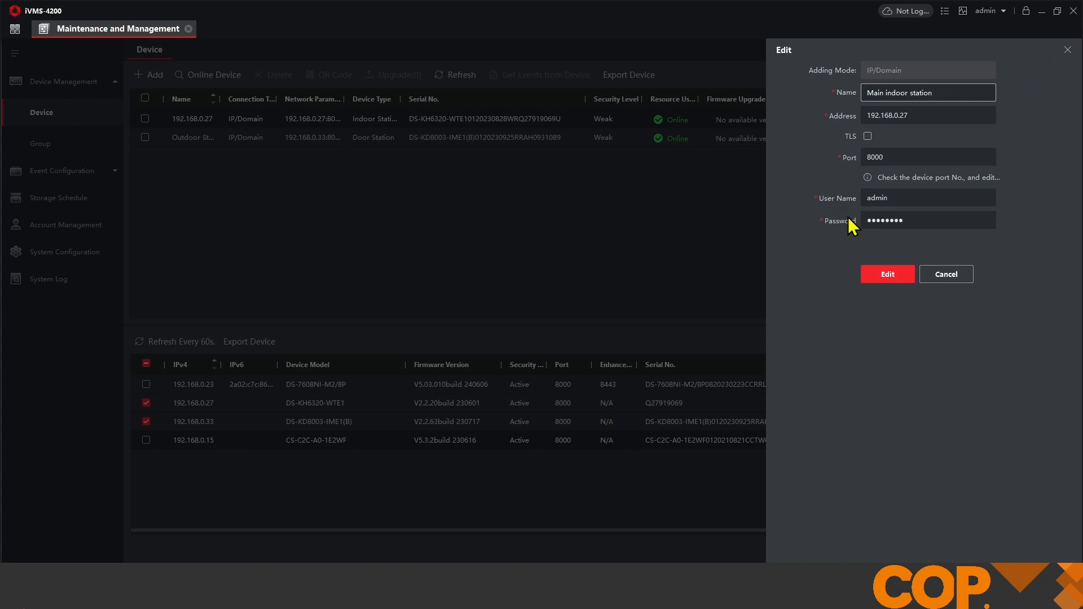
click(886, 274)
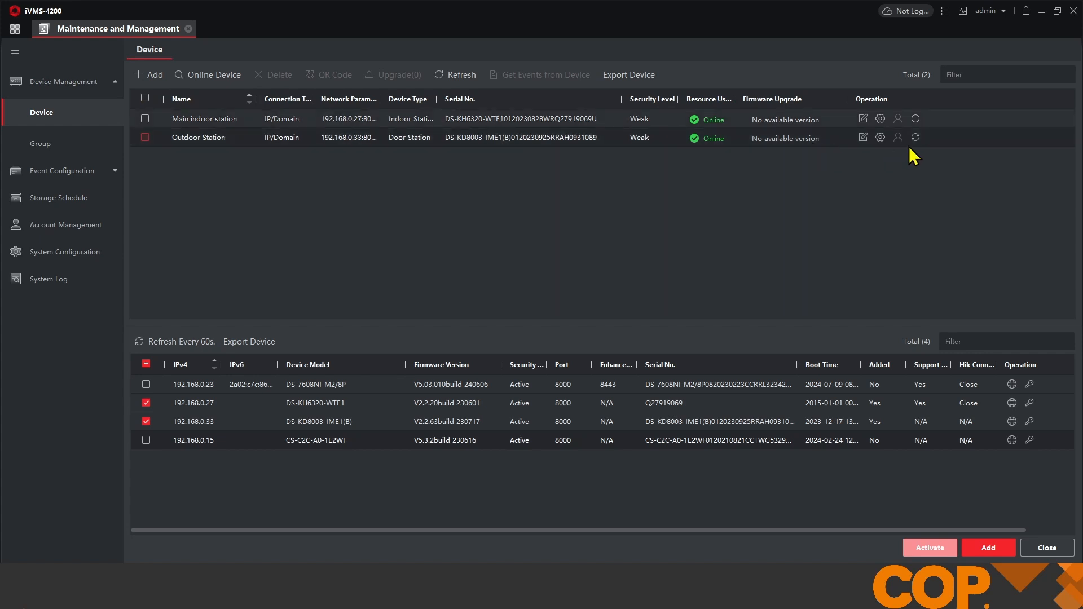
mouse_move(879, 136)
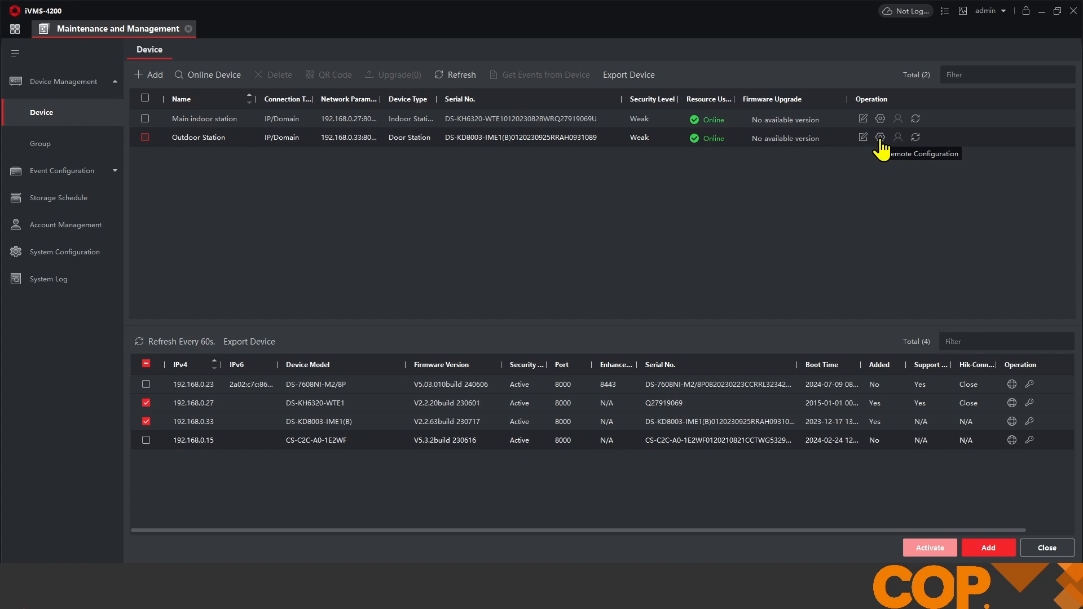
click(880, 137)
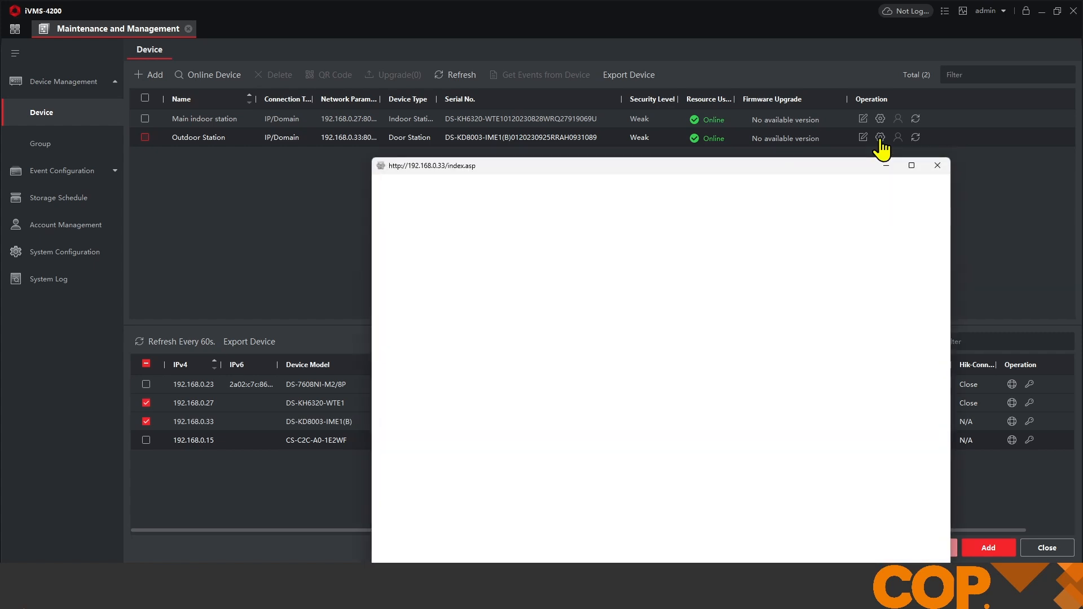
click(880, 136)
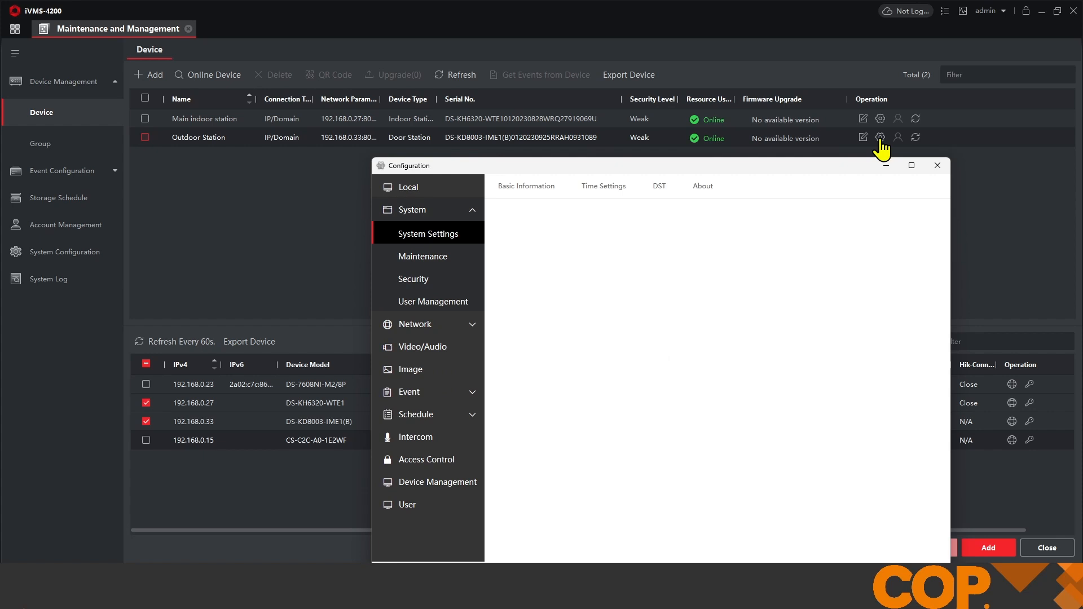
click(525, 185)
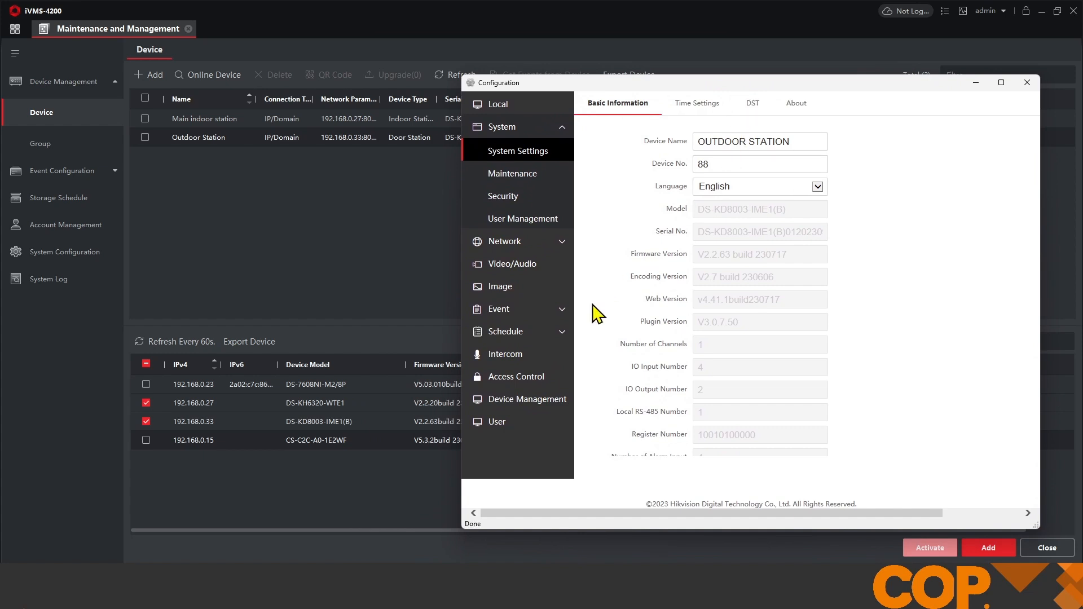
mouse_move(518, 407)
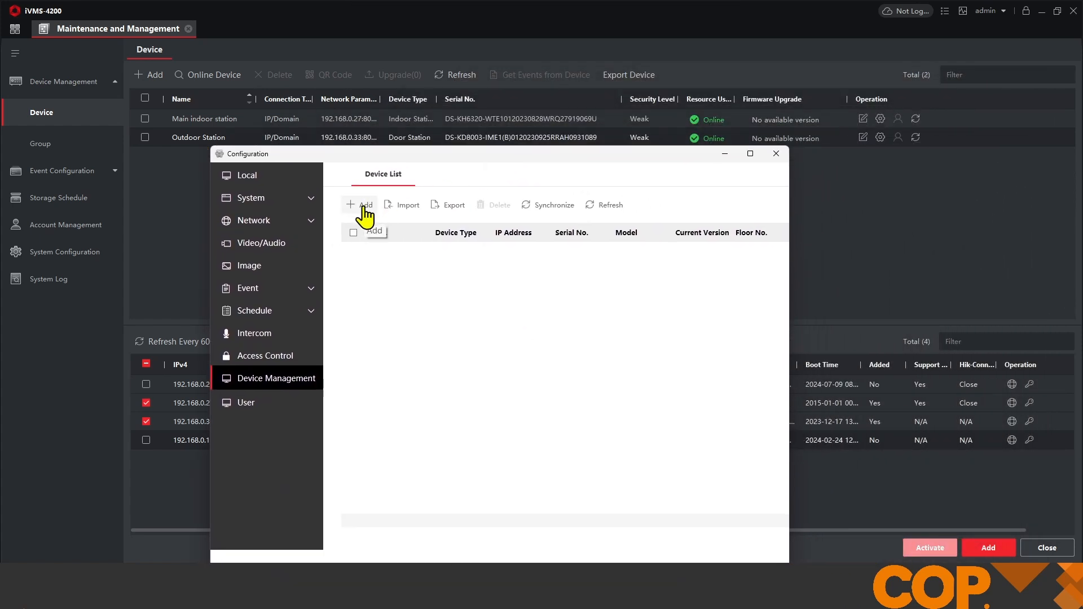
click(359, 204)
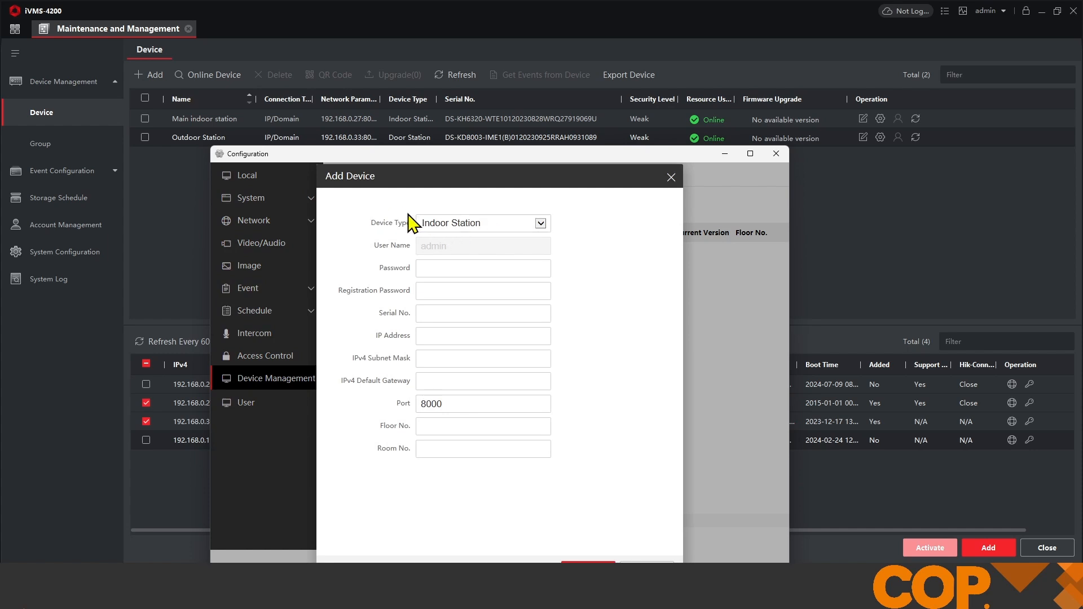
mouse_move(525, 238)
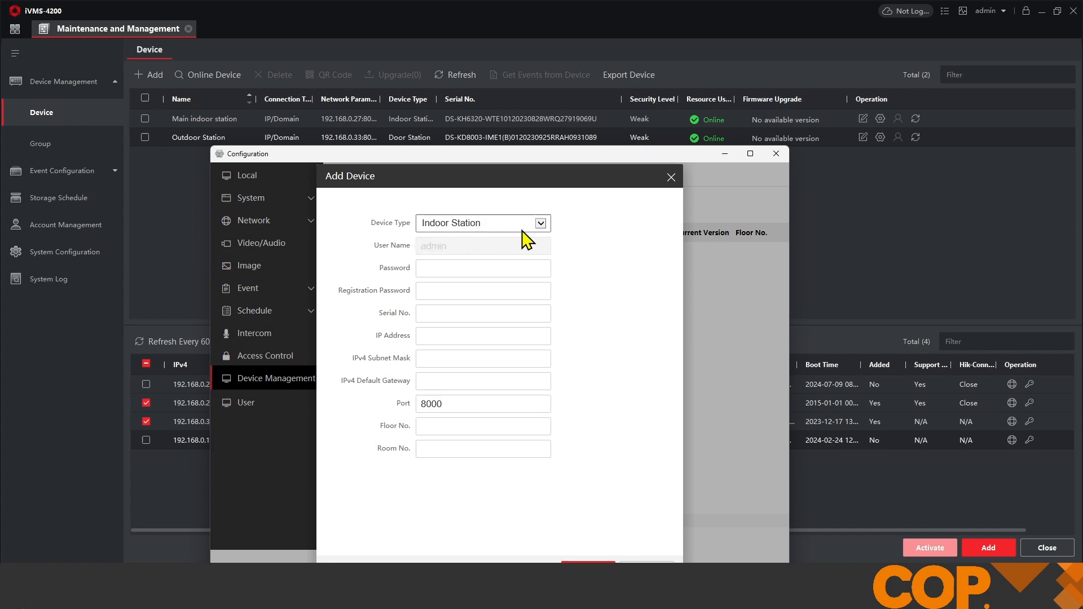
click(483, 268)
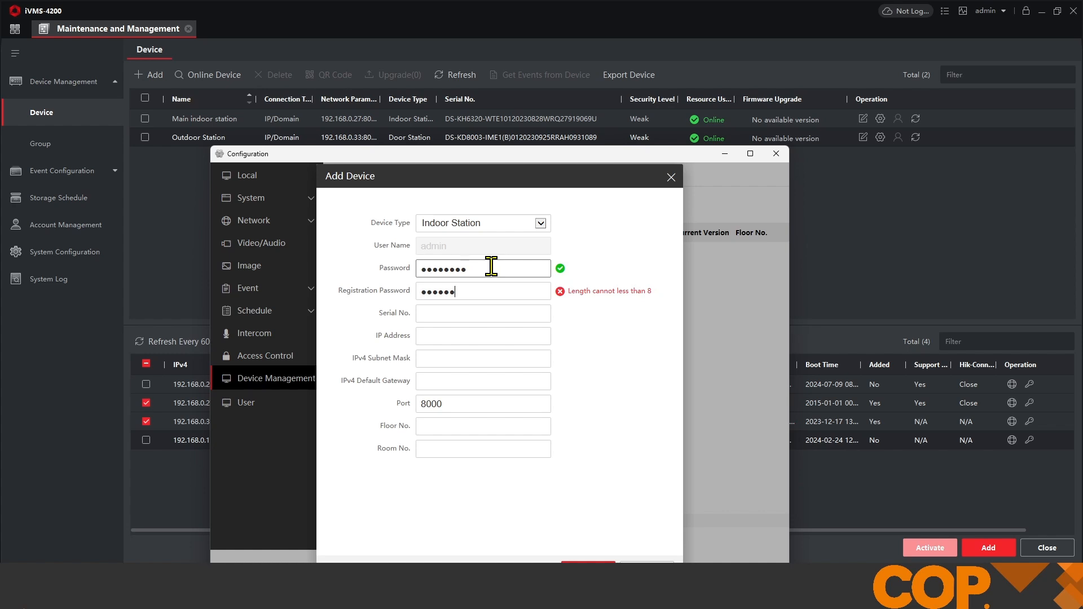
text(••)
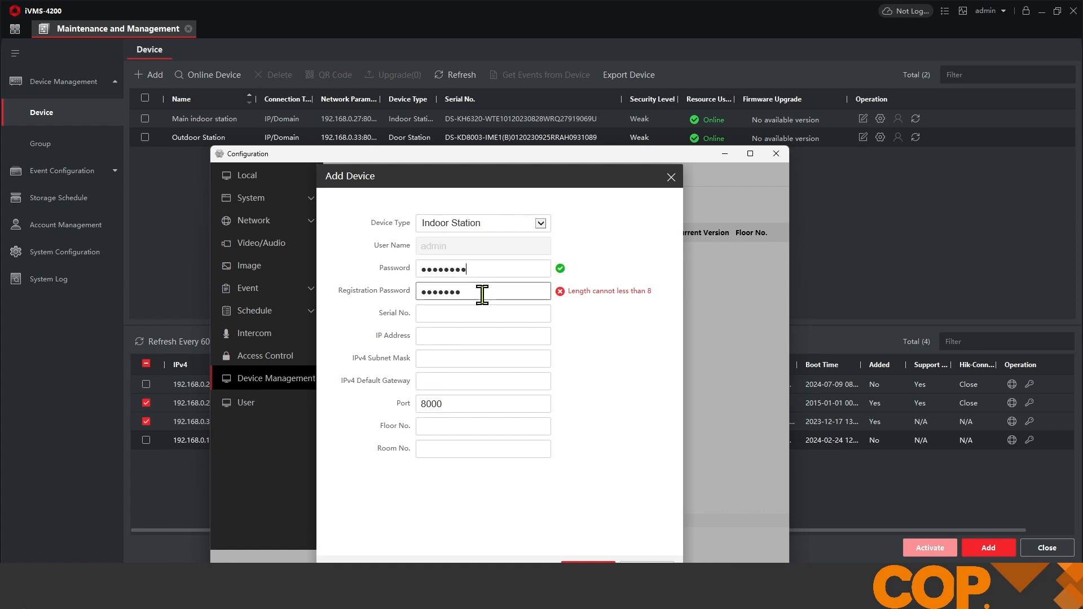
text(8)
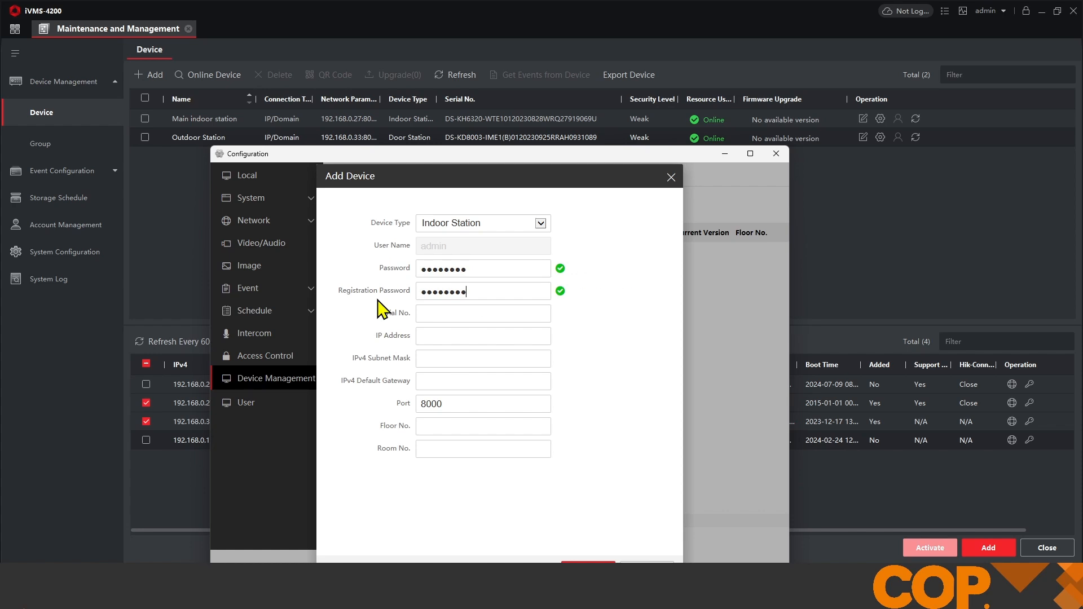
click(483, 335)
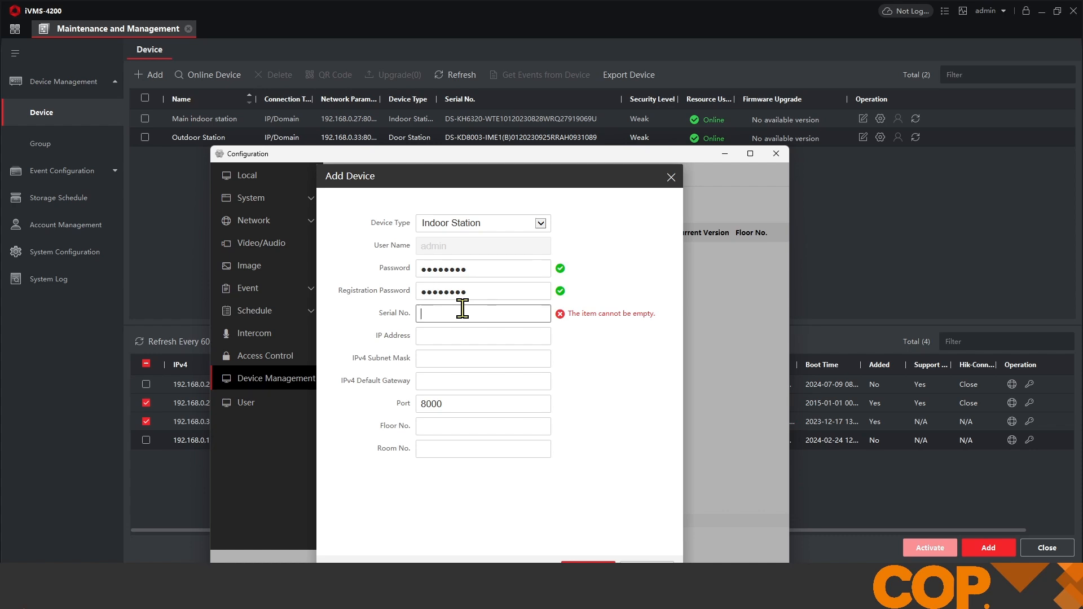
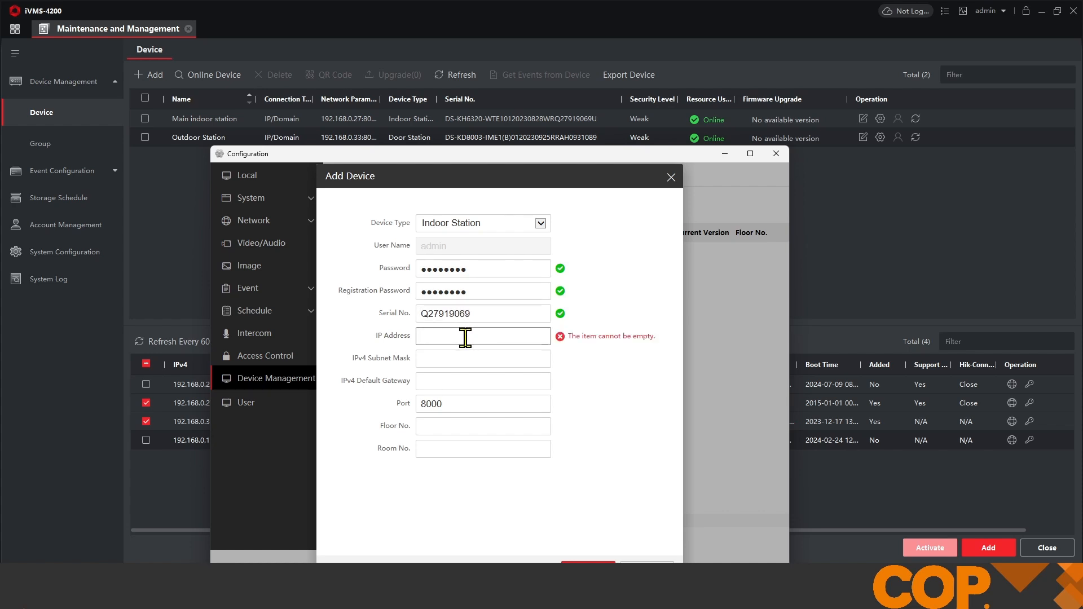
Enter IP 192.168.0.27, subnet 255.255.255.0, gateway 192.168.0.1, floor 1 and room 1.
text(192.168.0.27)
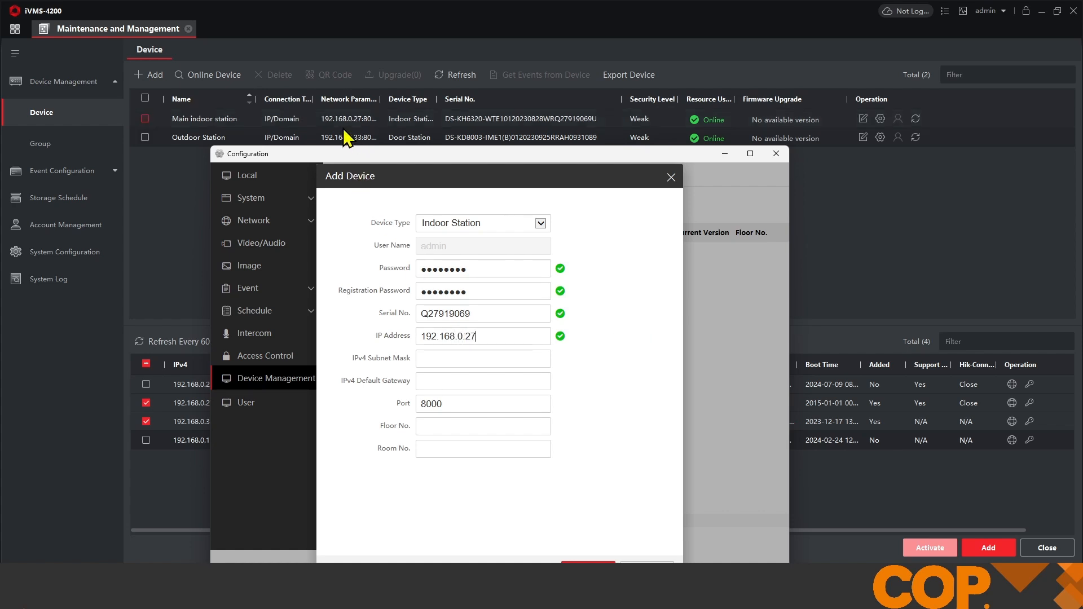
click(483, 357)
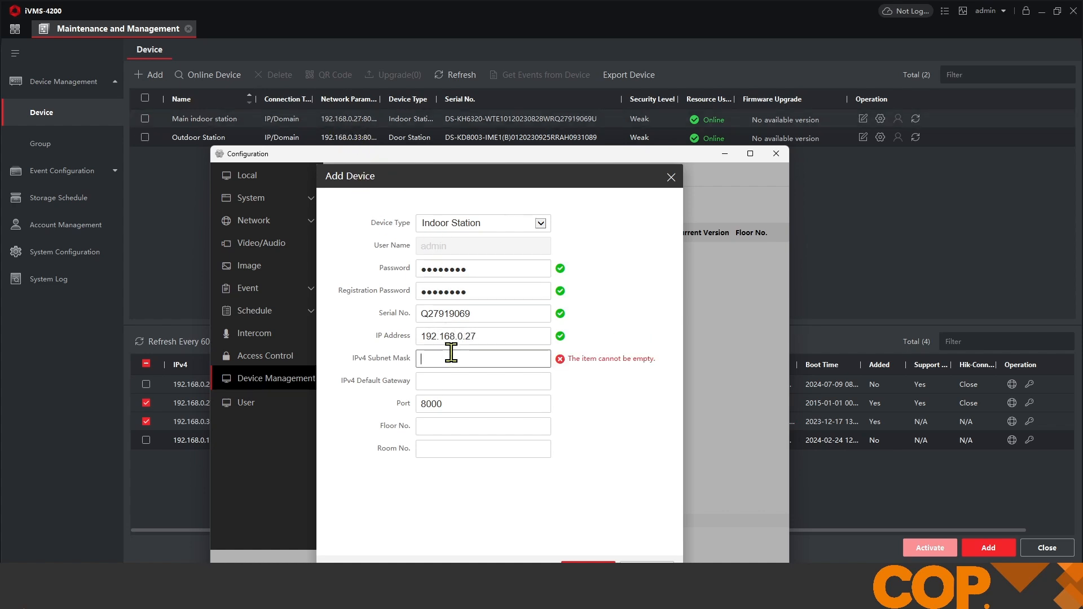
text(255.255.255.0)
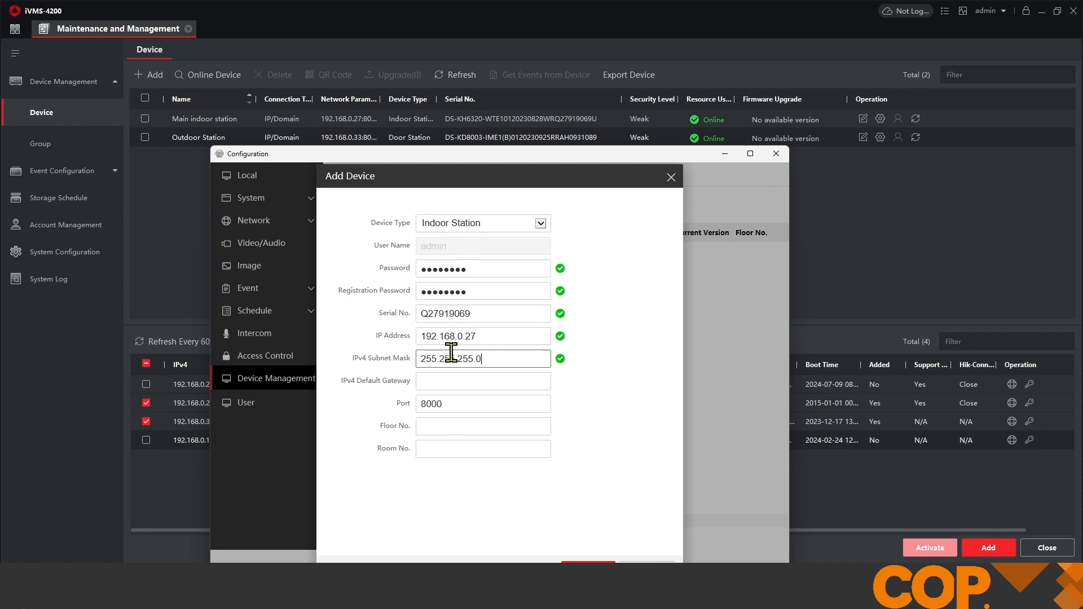
text(192.)
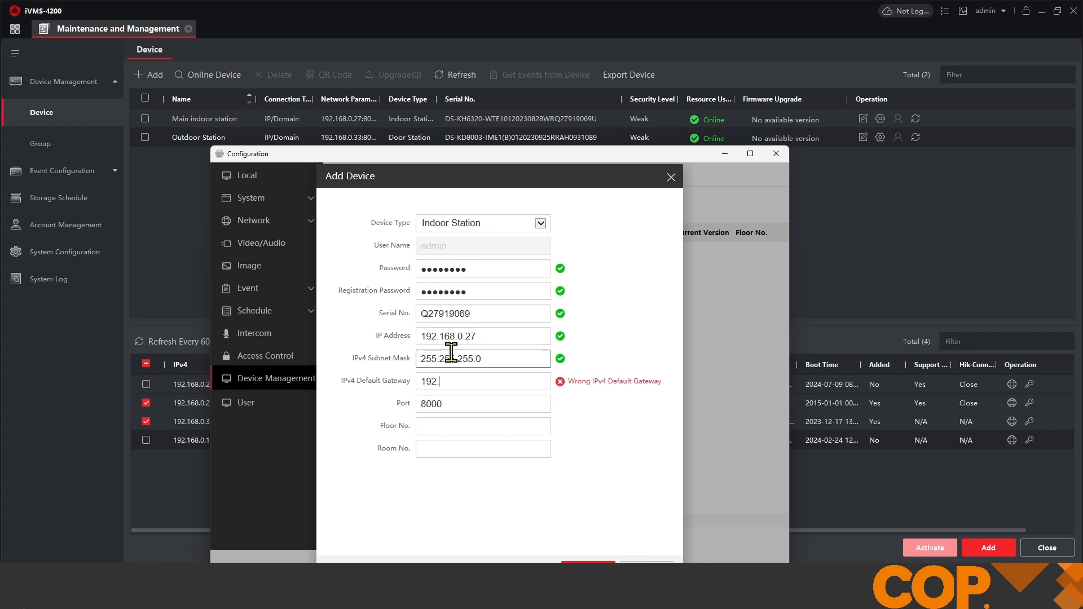
text(168.0.)
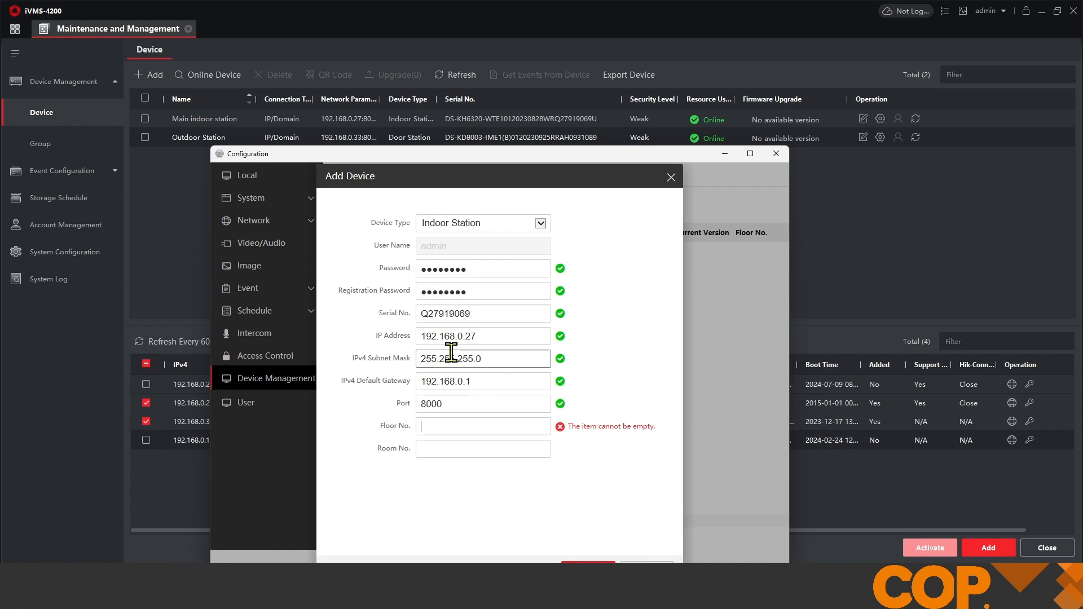
text(1)
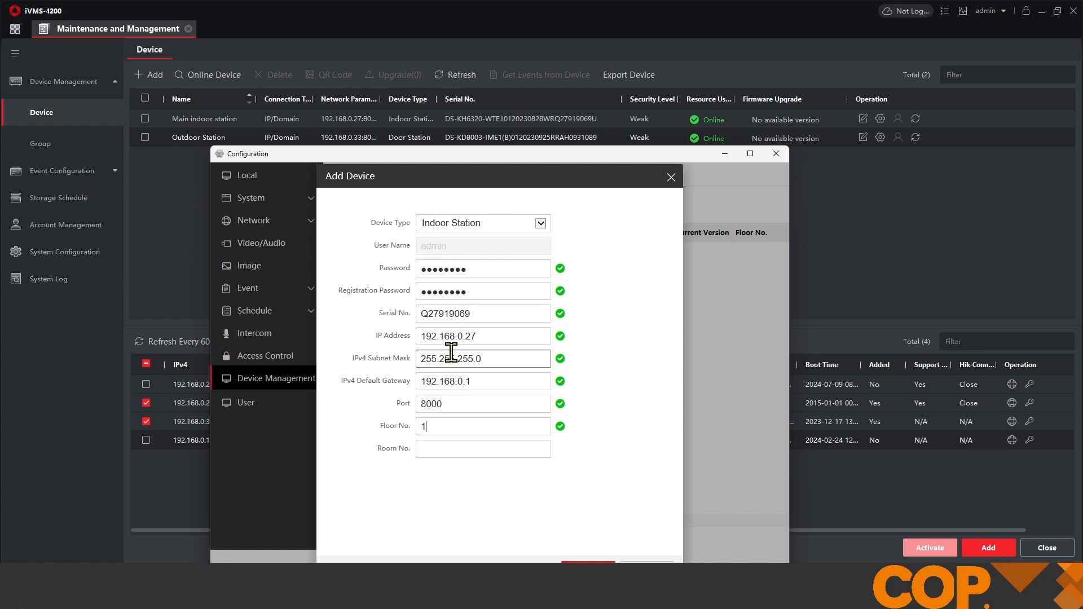
text(1)
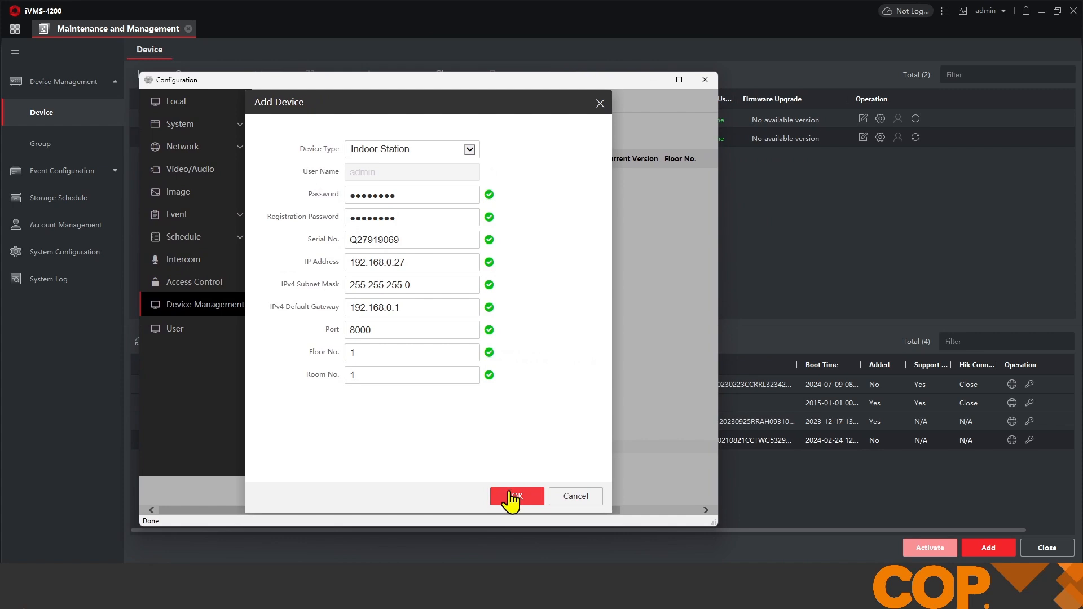
Save the indoor station and maximize the device list, where it shows Offline.
click(516, 495)
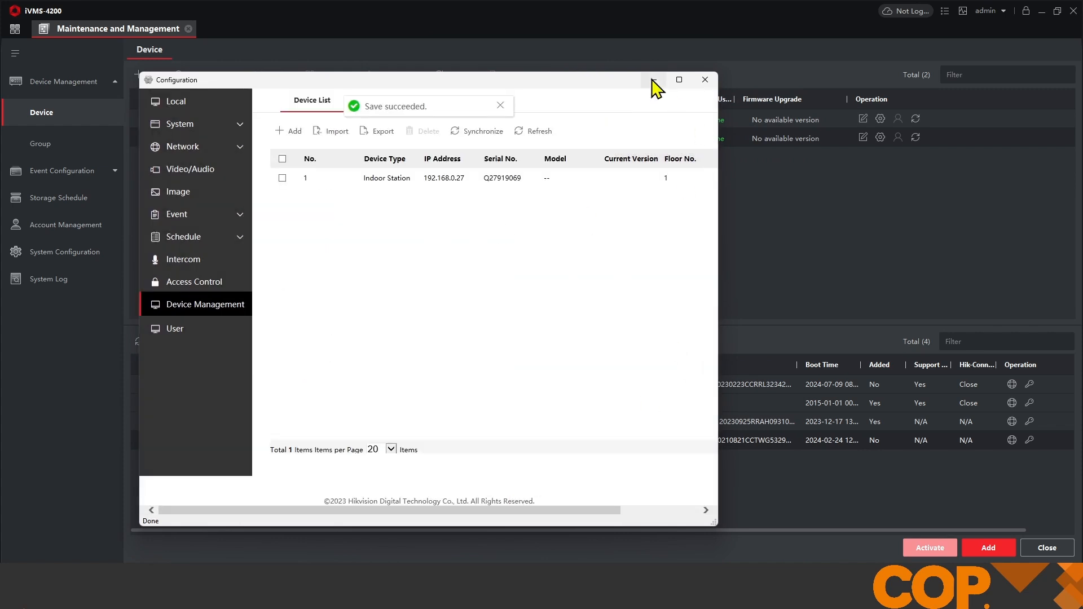
click(677, 80)
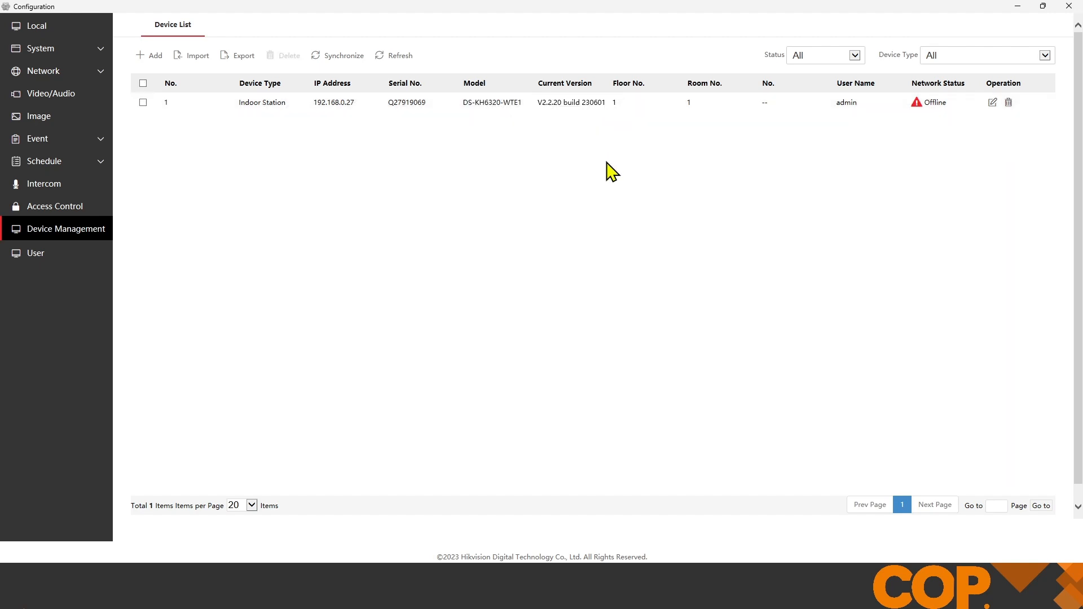
mouse_move(614, 191)
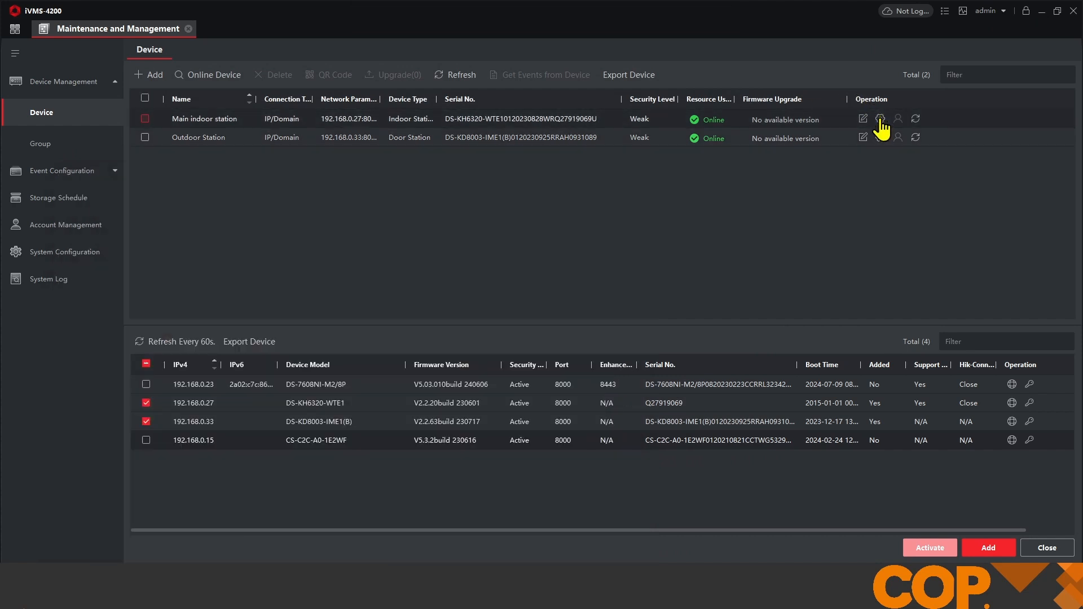
Open the Main indoor station's Remote Configuration at Network > Group Network Settings.
click(879, 118)
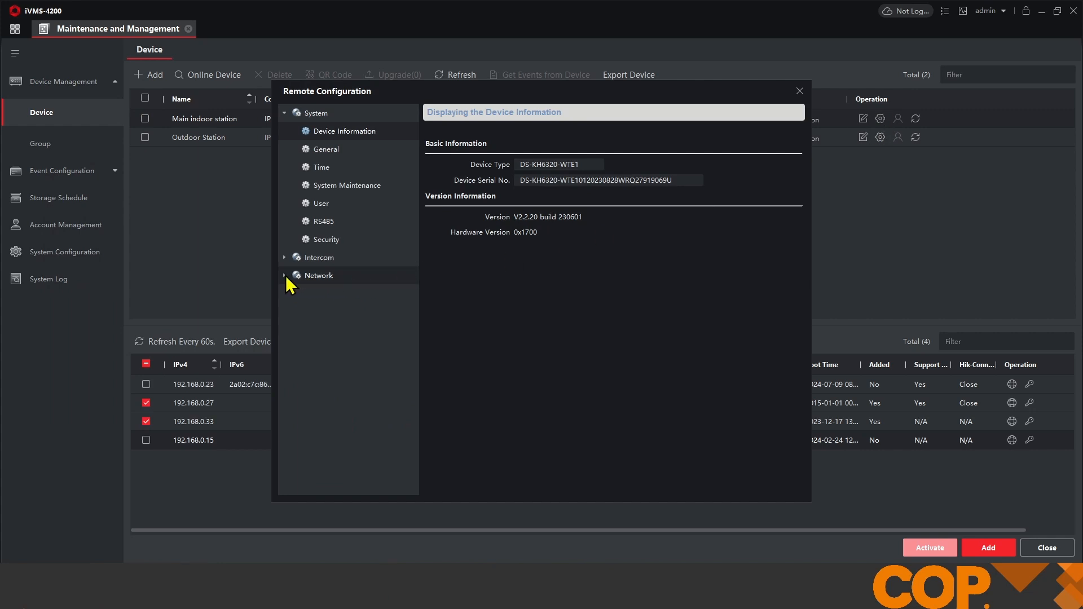
click(317, 274)
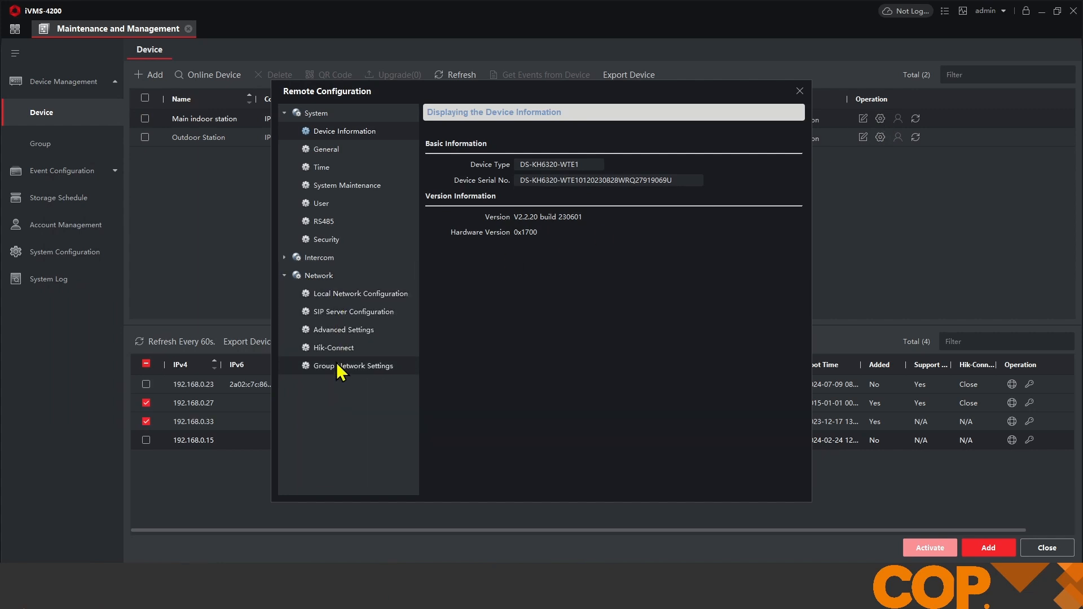
click(357, 366)
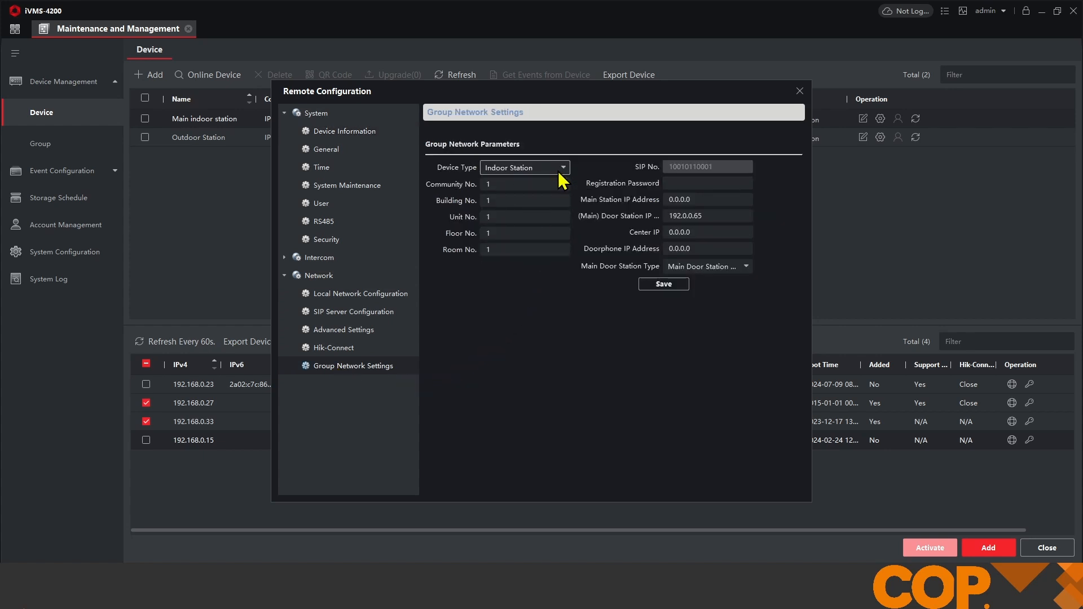
click(525, 249)
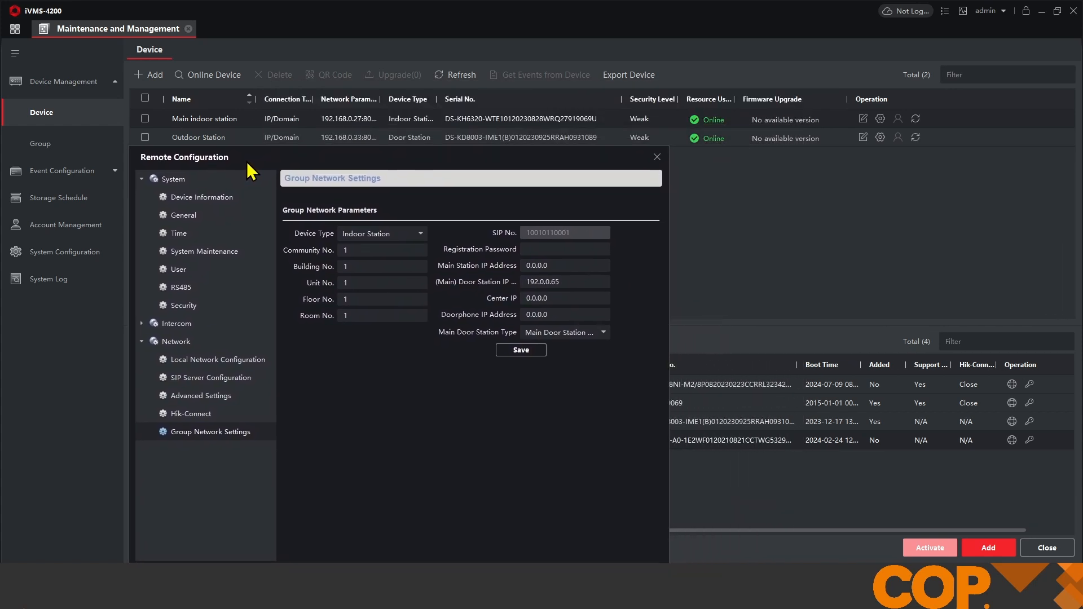
click(564, 282)
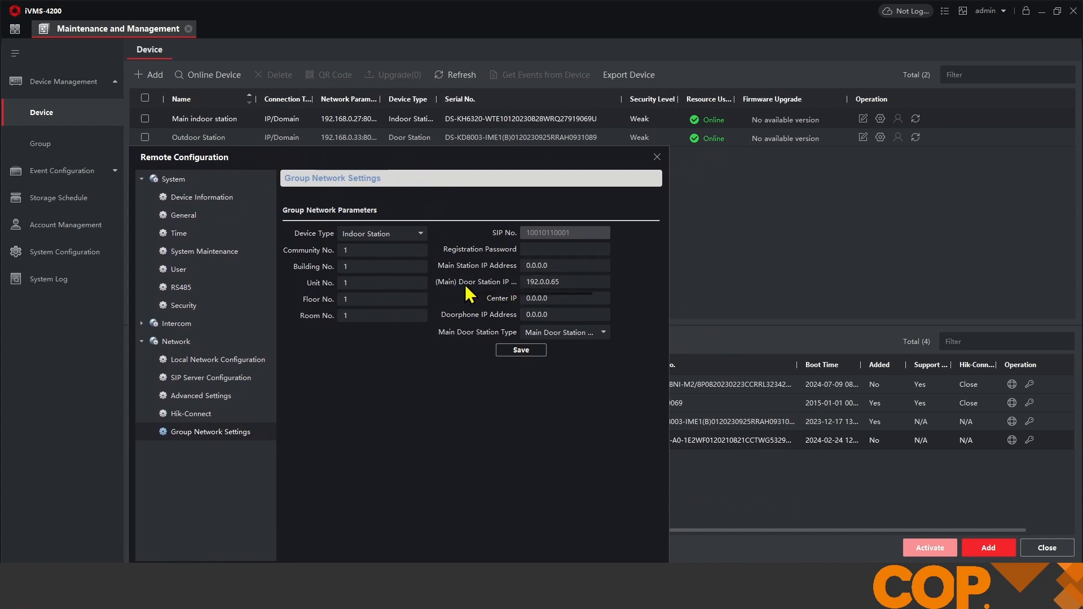
Set the main door station IP to 192.168.0.33 and re-enter the registration password.
click(556, 282)
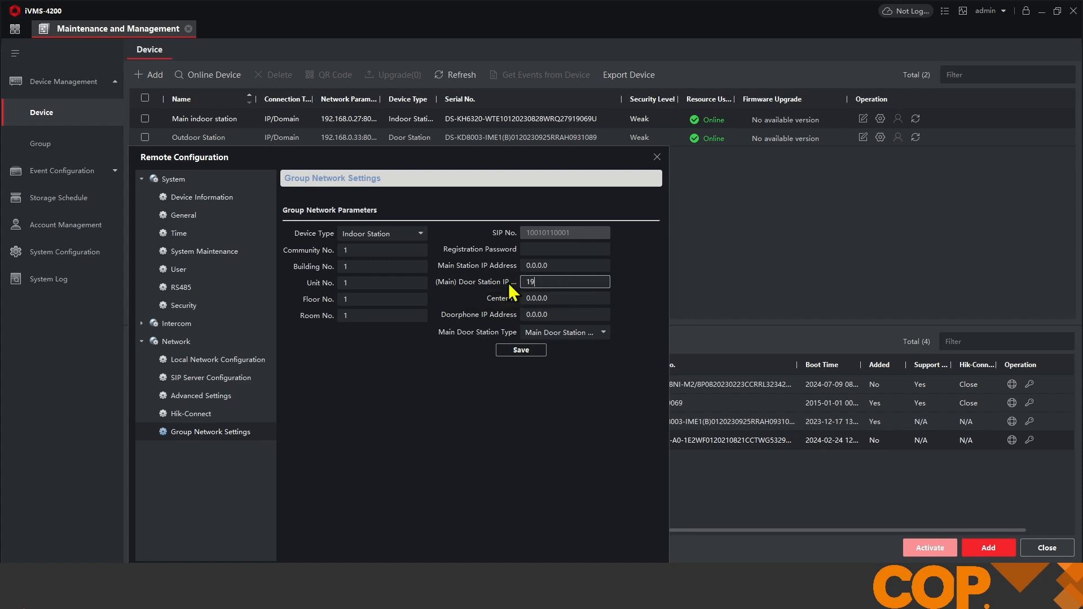
text(192.168.0.33)
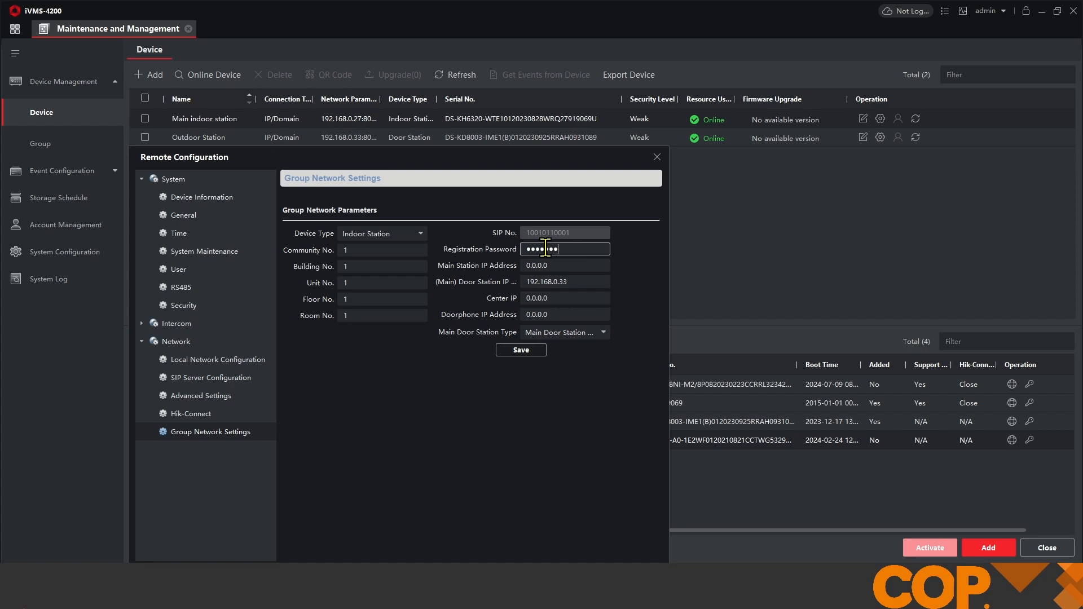
key(backspace)
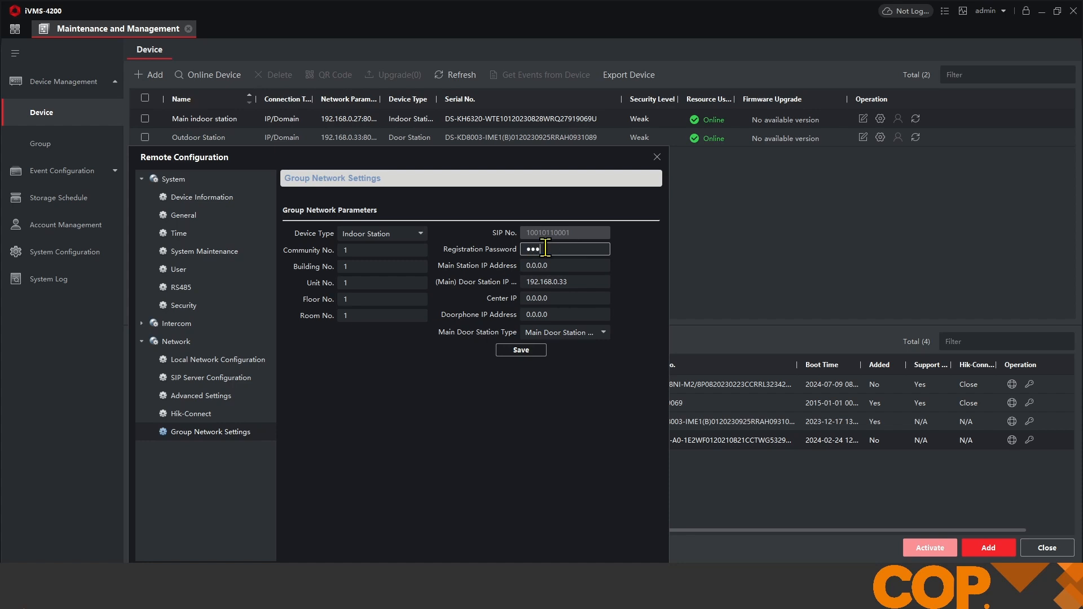
text(••••)
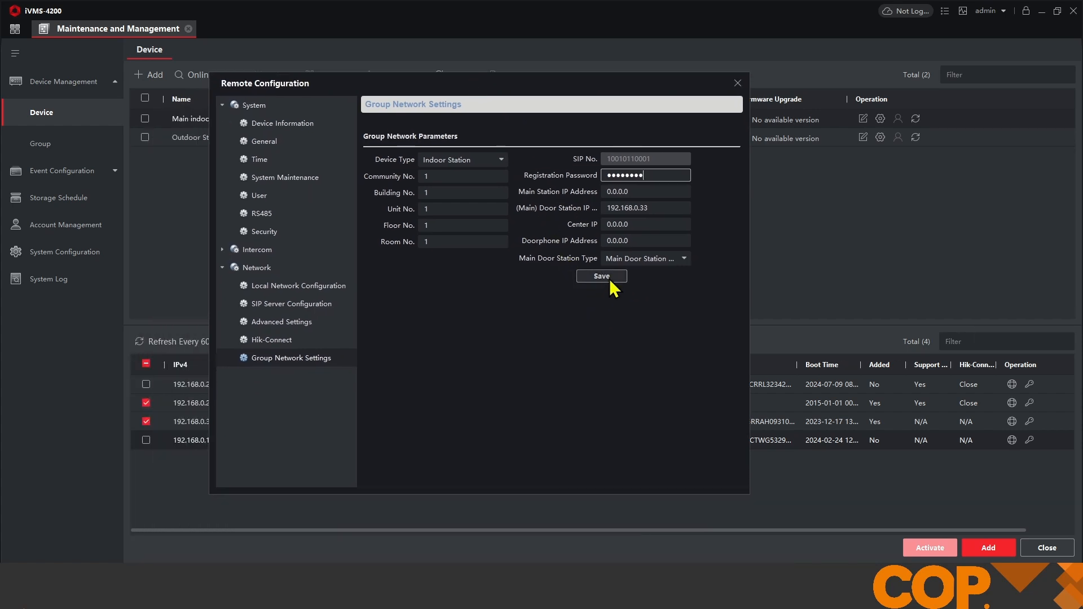
mouse_move(738, 482)
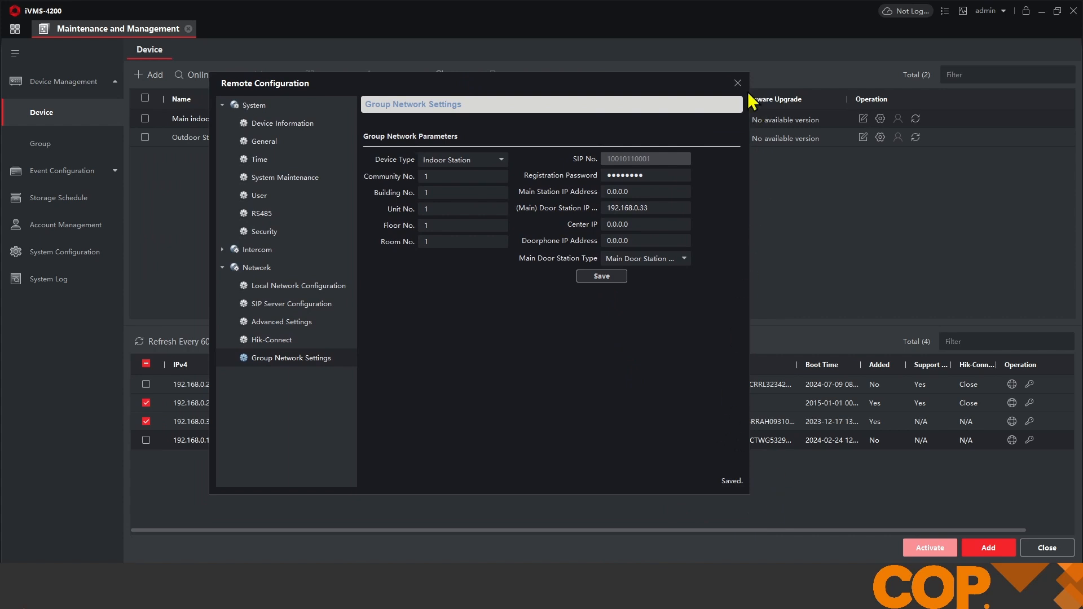
click(737, 83)
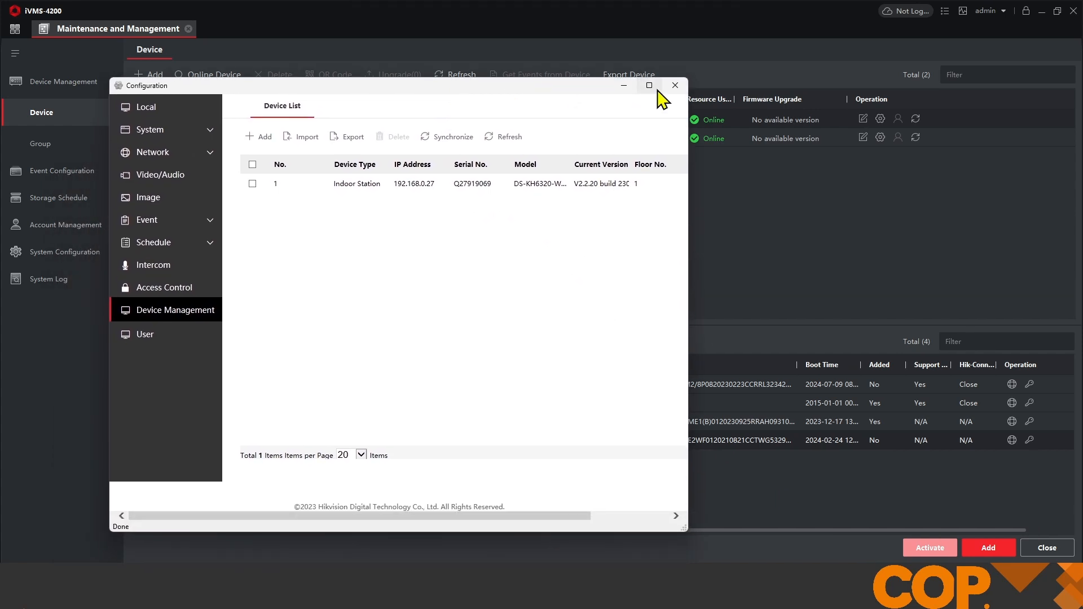
click(648, 85)
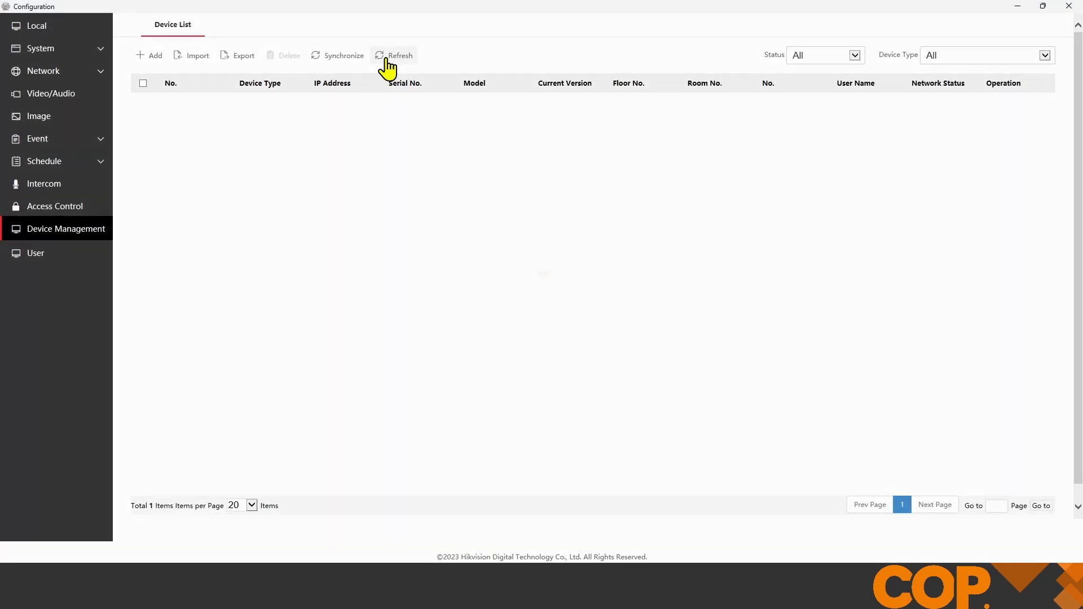
click(399, 55)
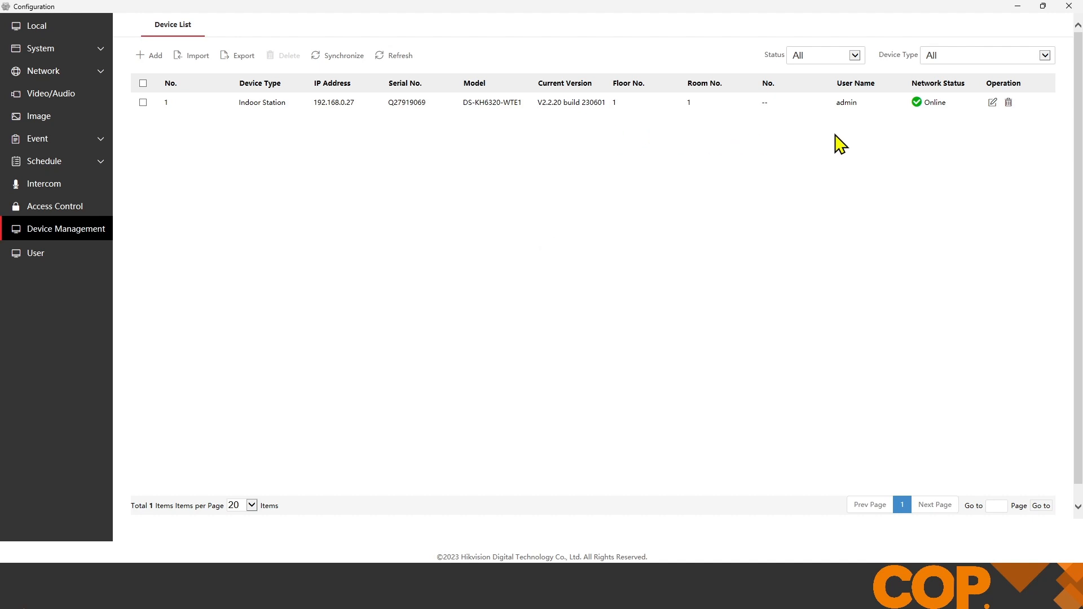
mouse_move(651, 229)
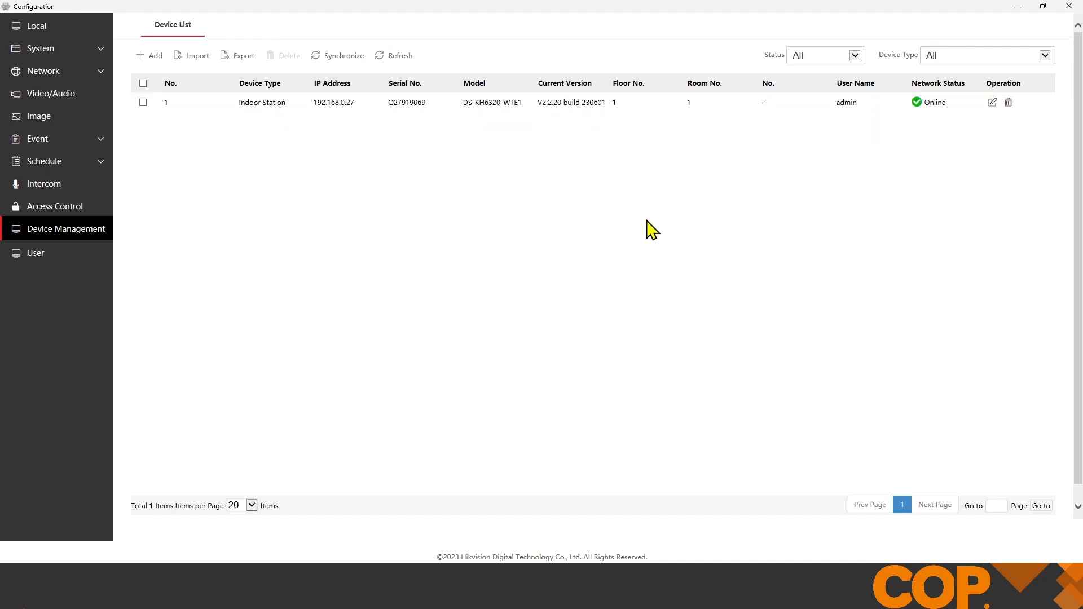